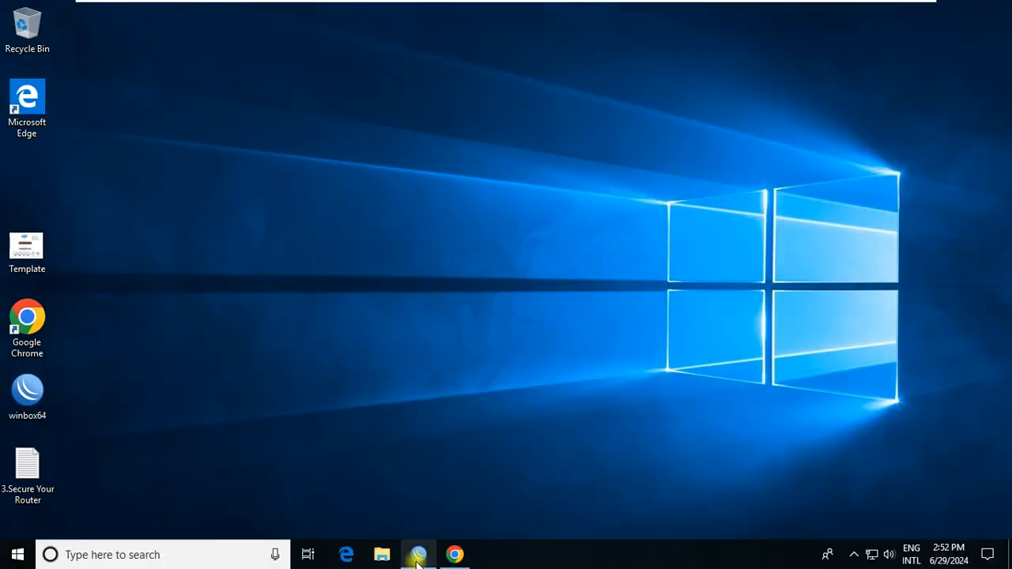
- Bring the WinBox session for the OfficeHO router (192.168.200.1) to the front
{"action": "left_click", "coordinate": [418, 555]}
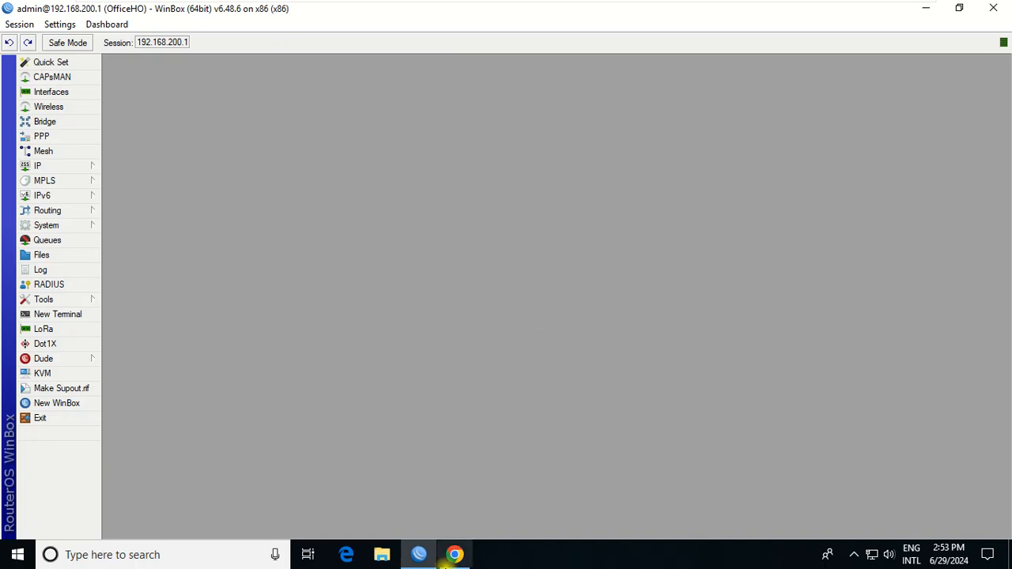
- Load yahoo.com, facebook.com and youtube.com in Chrome tabs, then close the browser
{"action": "left_click", "coordinate": [454, 555]}
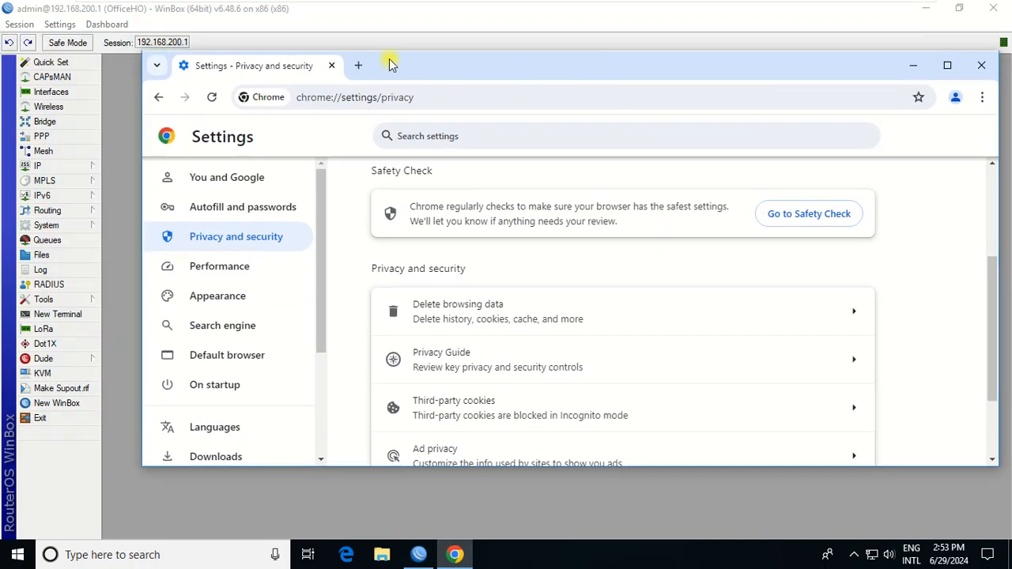
{"action": "left_click", "coordinate": [365, 66]}
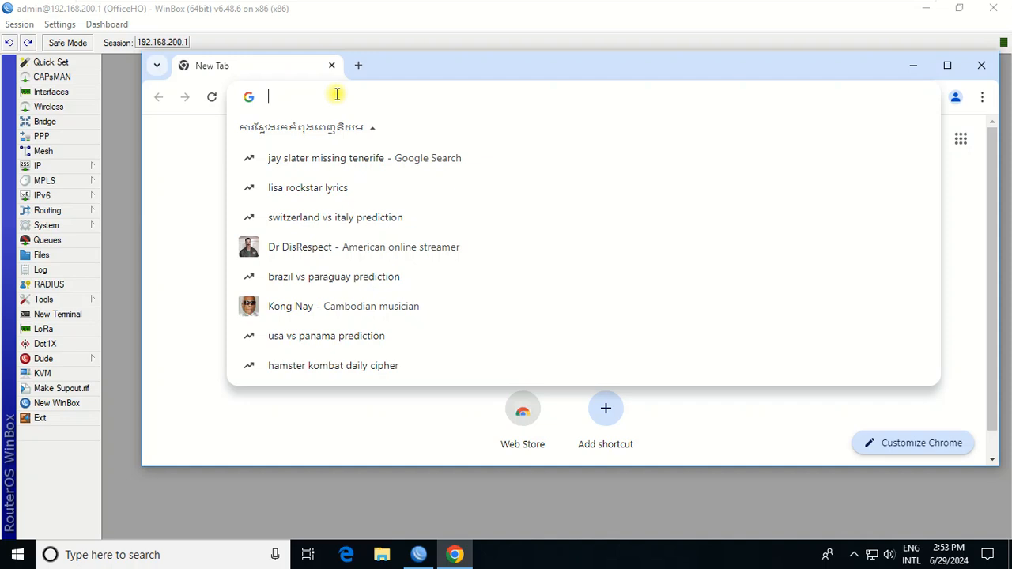
{"action": "type", "text": "yahoo.com"}
{"action": "type", "text": "face"}
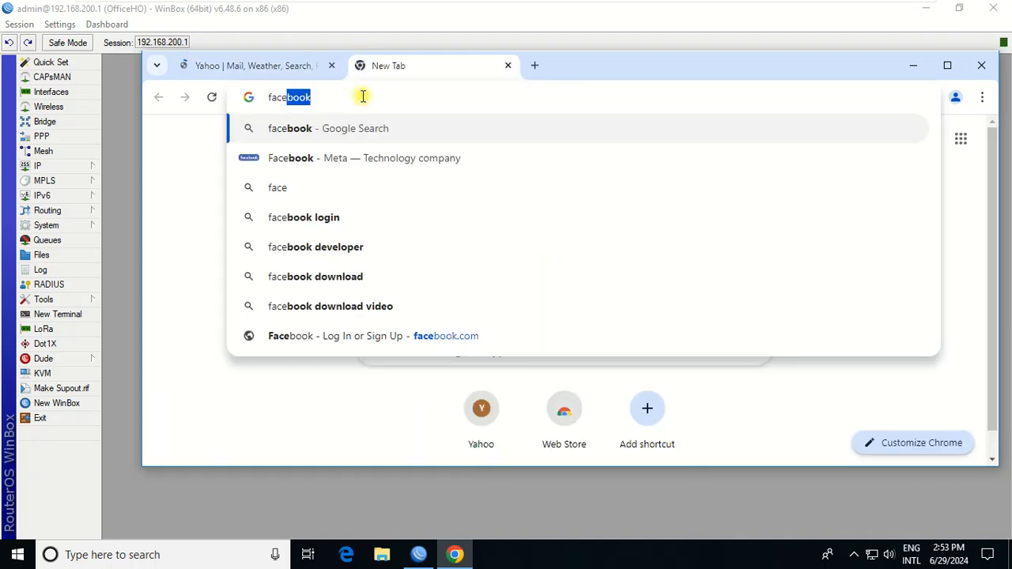
{"action": "type", "text": "..com"}
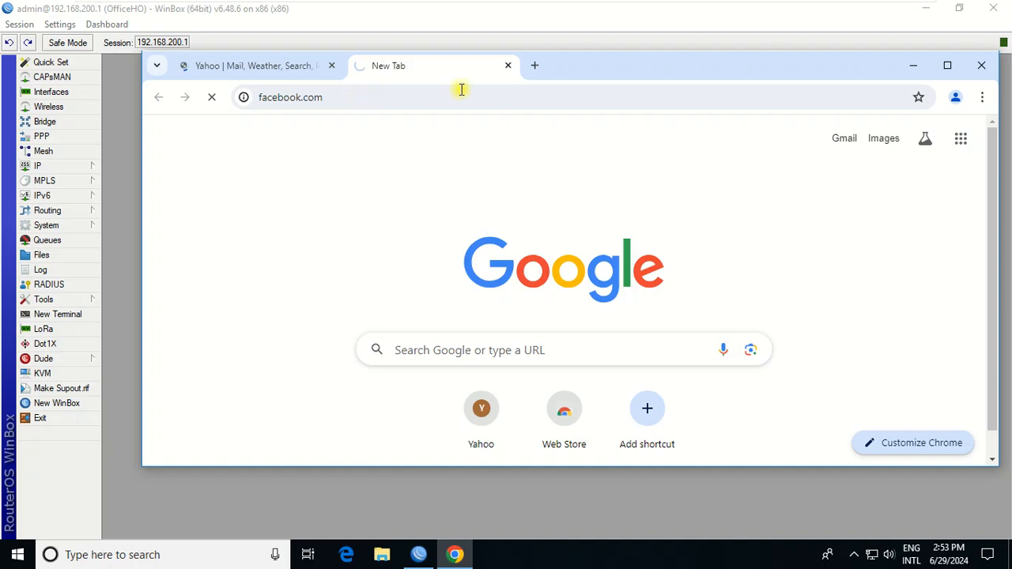
{"action": "mouse_move", "coordinate": [588, 67]}
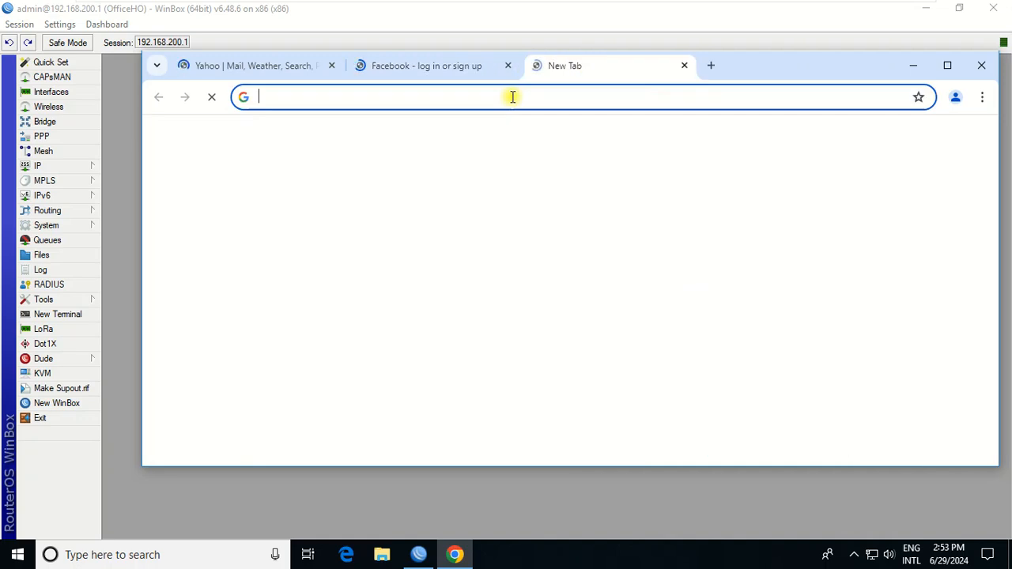
{"action": "type", "text": "youtube.com/?gl=CO"}
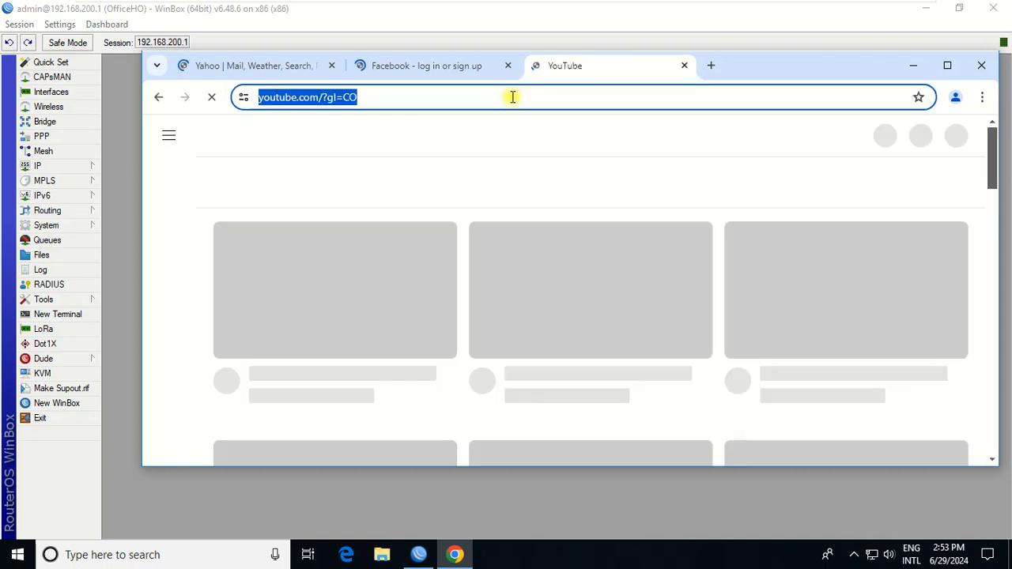
{"action": "left_click", "coordinate": [512, 96]}
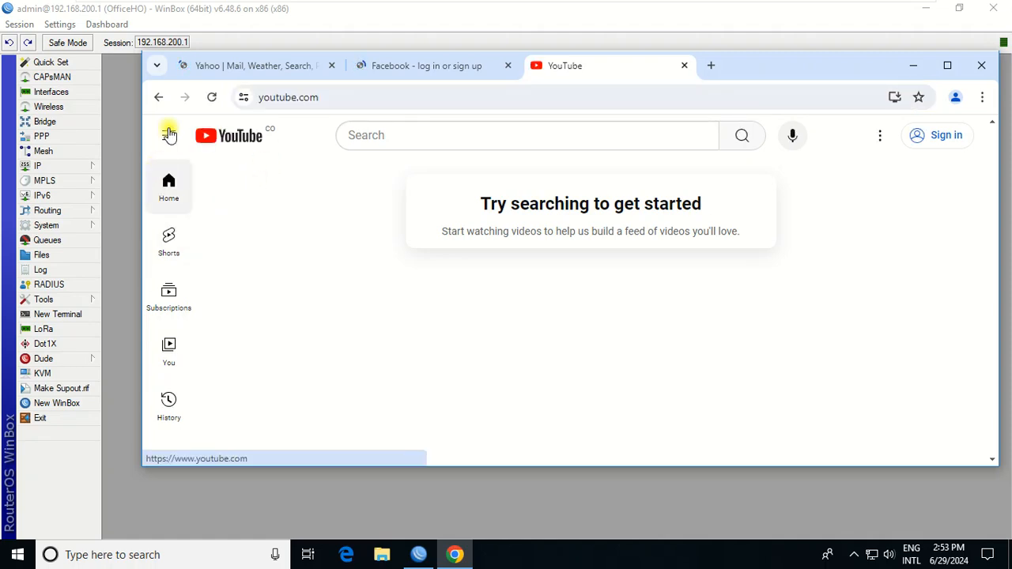
{"action": "left_click", "coordinate": [422, 66]}
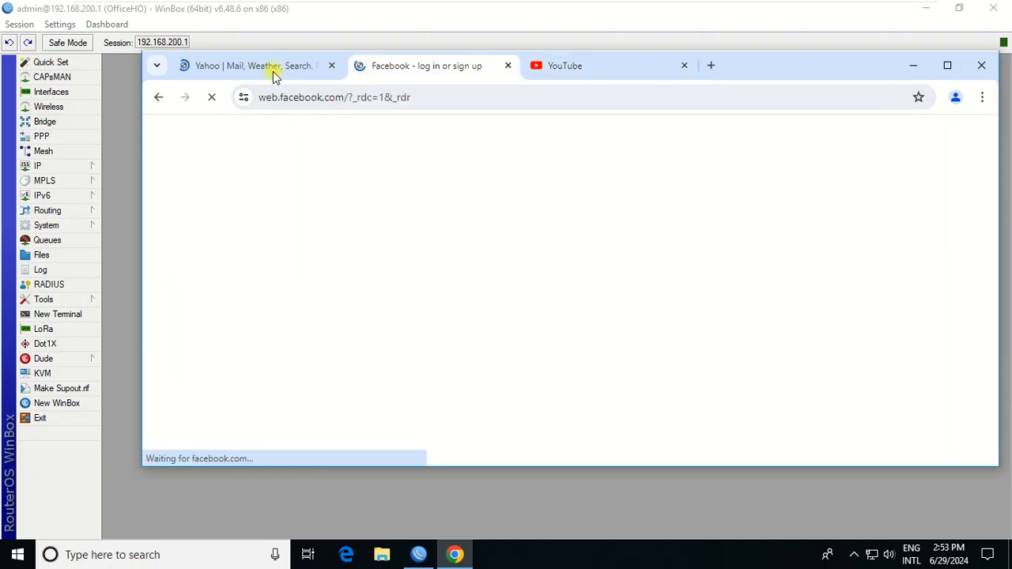
{"action": "left_click", "coordinate": [253, 66]}
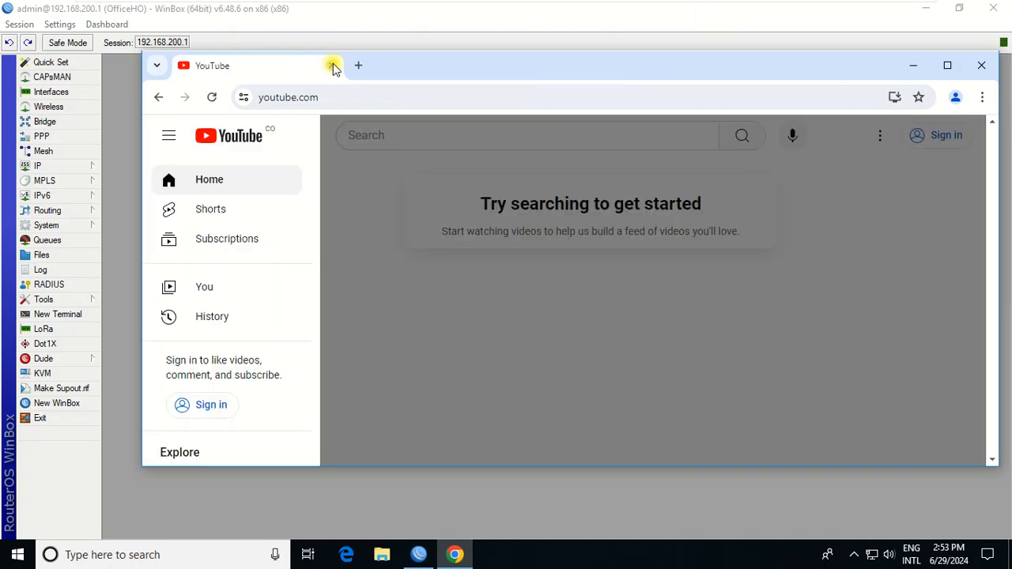
{"action": "left_click", "coordinate": [357, 65]}
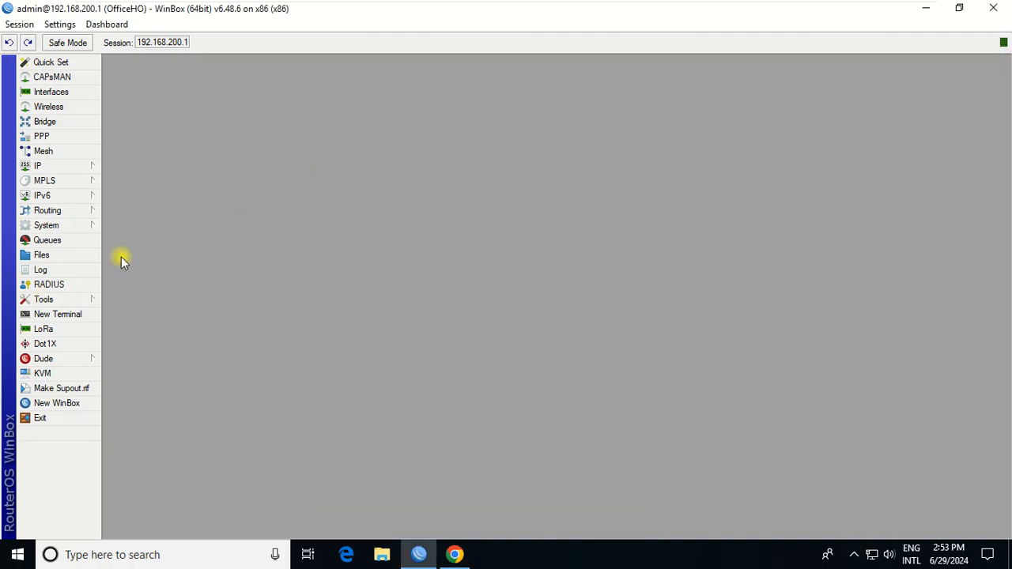
{"action": "mouse_move", "coordinate": [68, 166]}
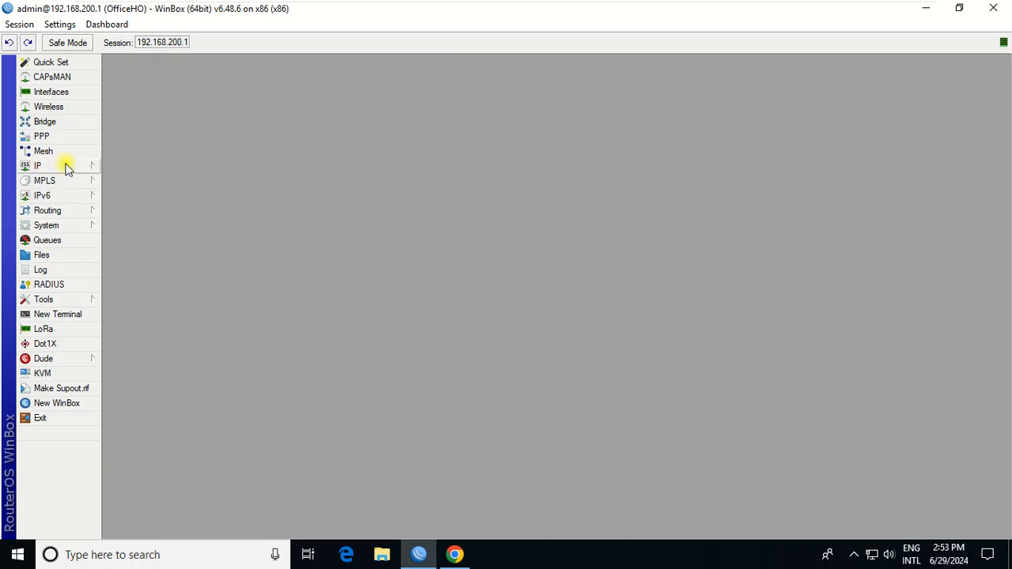
- Add a forward-chain firewall filter rule that drops TCP traffic to ports 80,443
{"action": "left_click", "coordinate": [37, 166]}
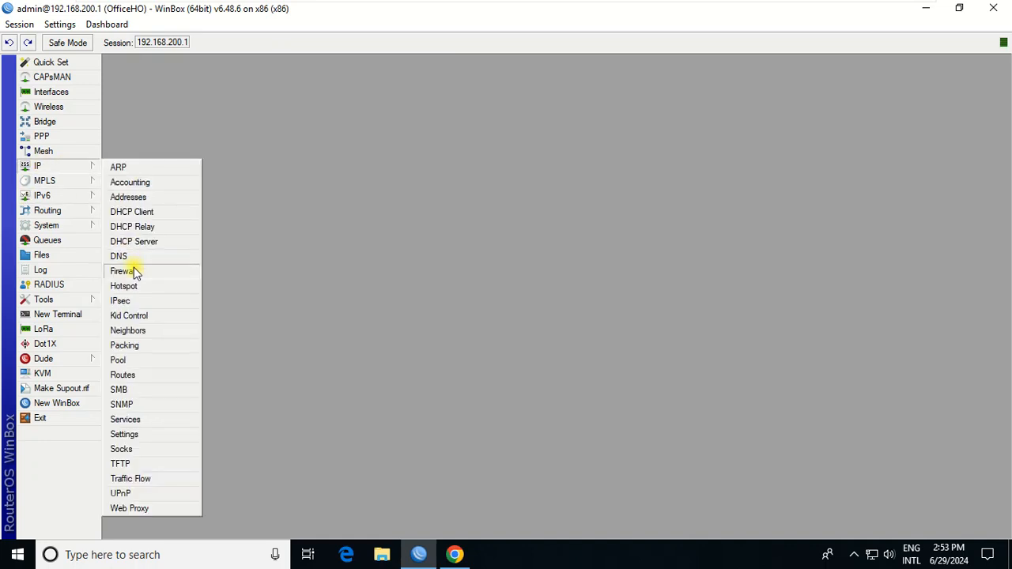
{"action": "left_click", "coordinate": [122, 270]}
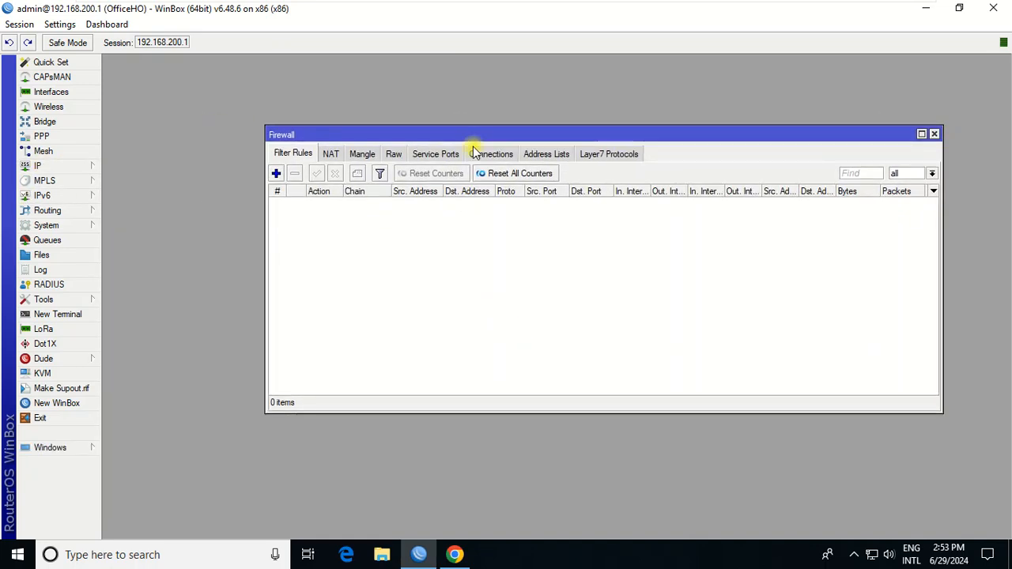
{"action": "left_click", "coordinate": [276, 173]}
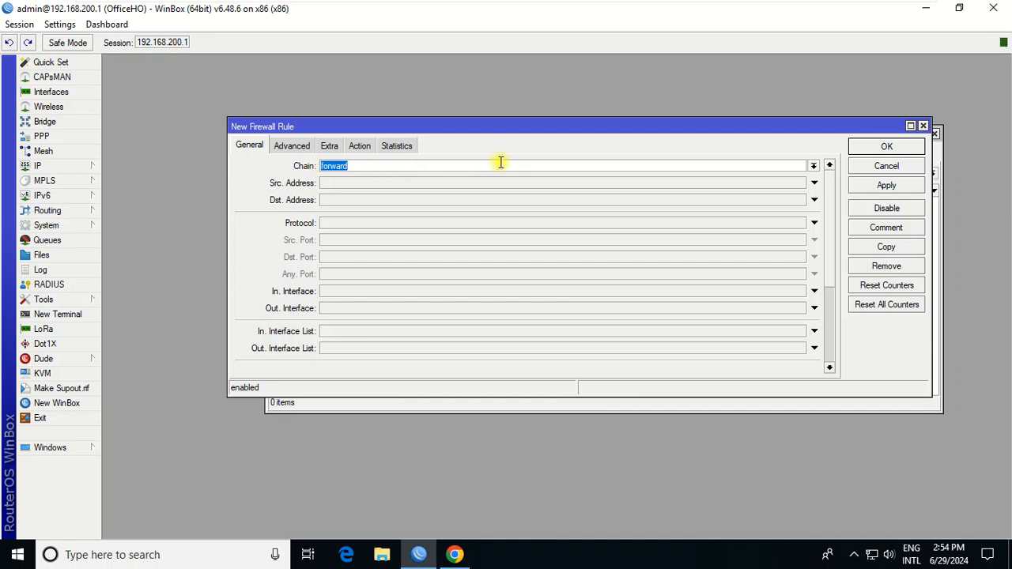
{"action": "mouse_move", "coordinate": [357, 224]}
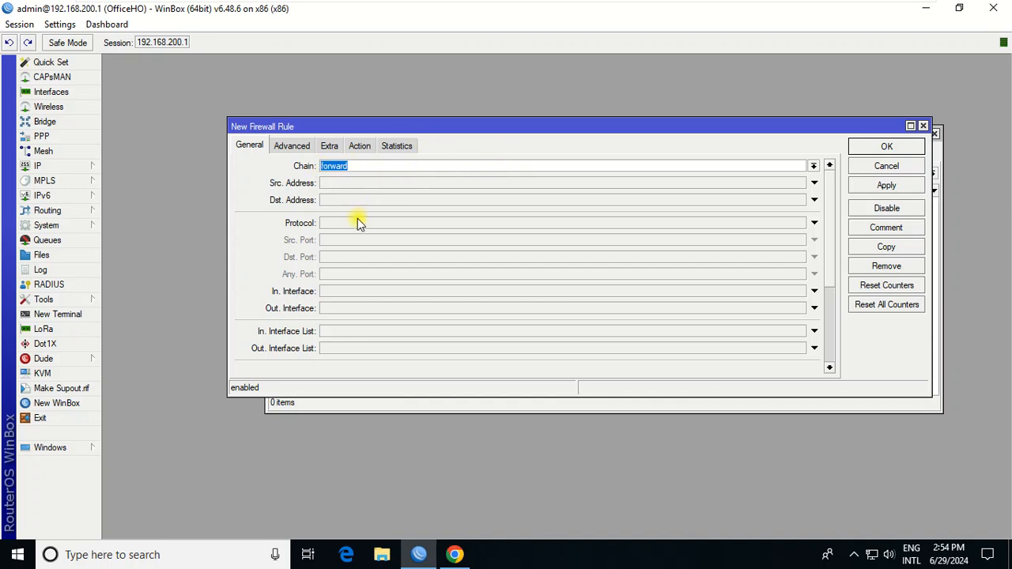
{"action": "mouse_move", "coordinate": [387, 199]}
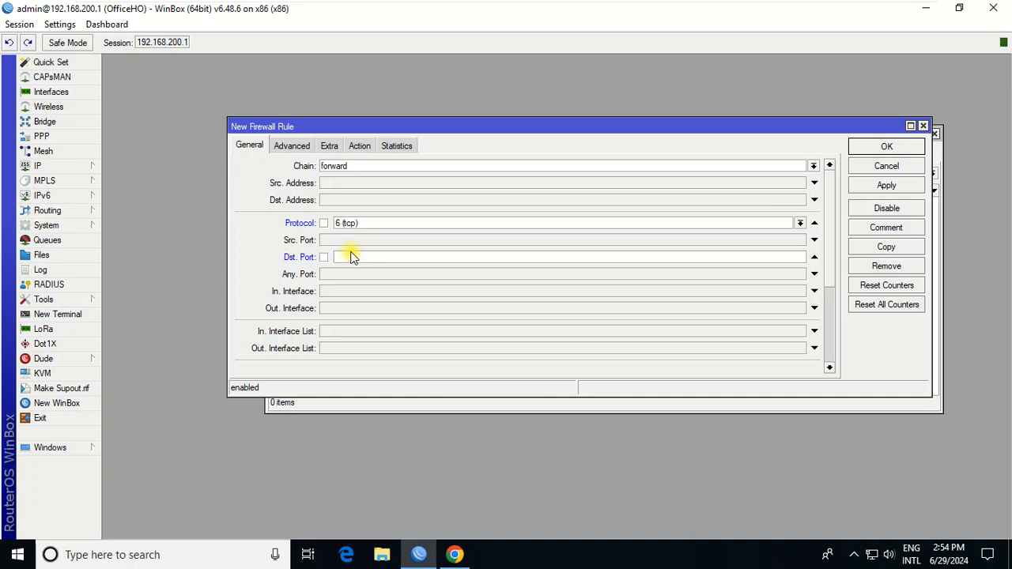
{"action": "type", "text": "80"}
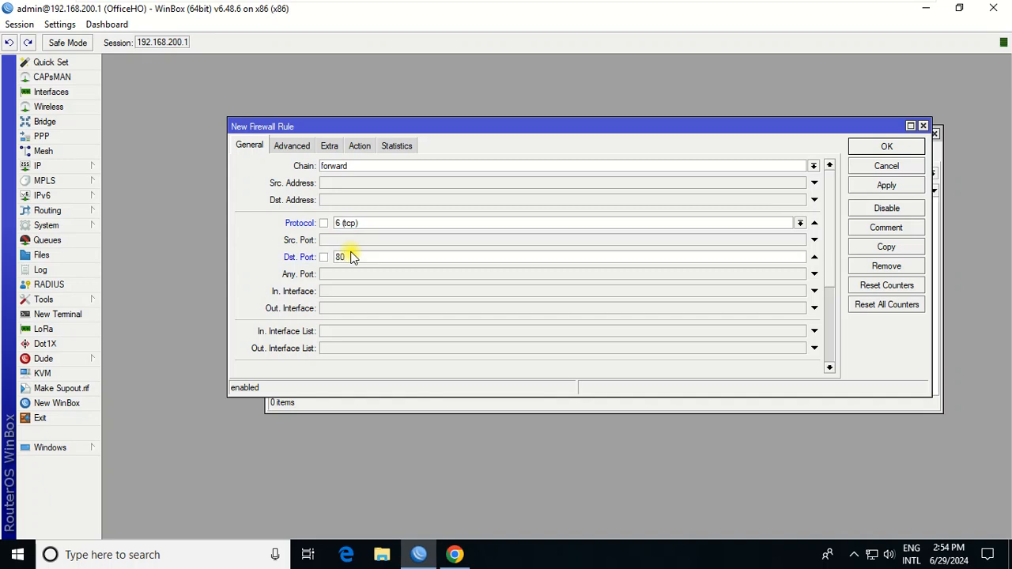
{"action": "type", "text": ",443"}
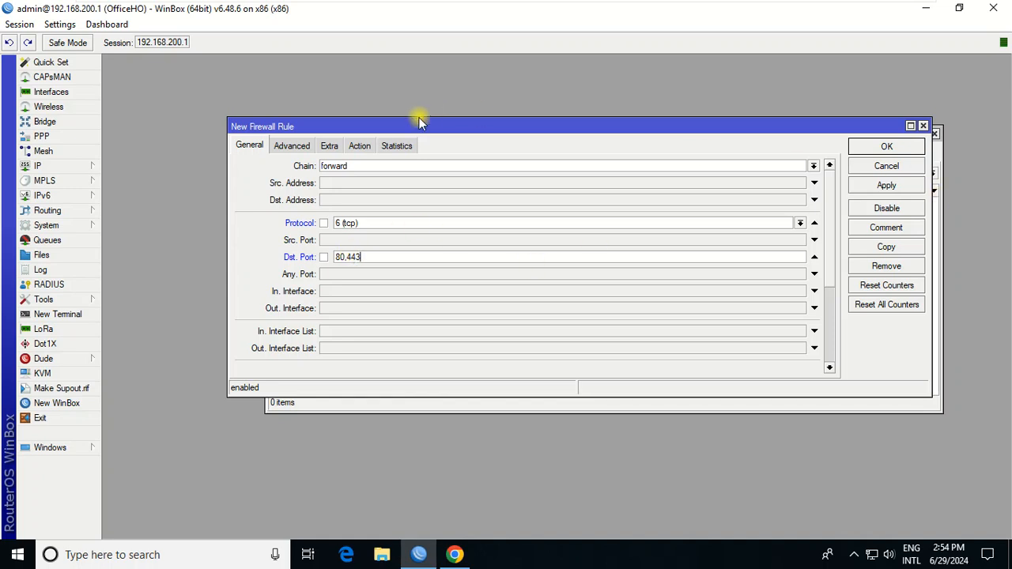
{"action": "left_click", "coordinate": [359, 146]}
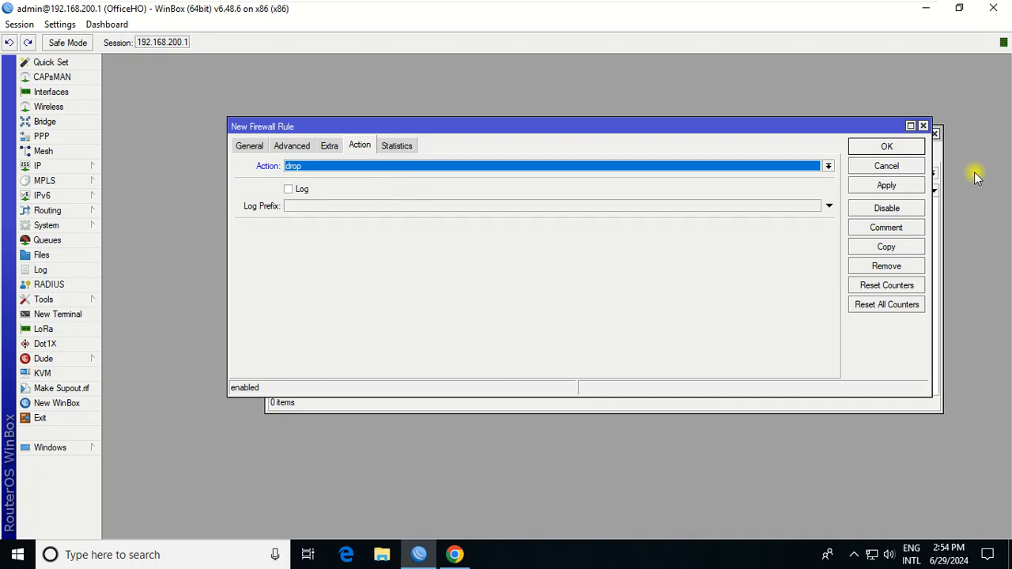
{"action": "left_click", "coordinate": [887, 146]}
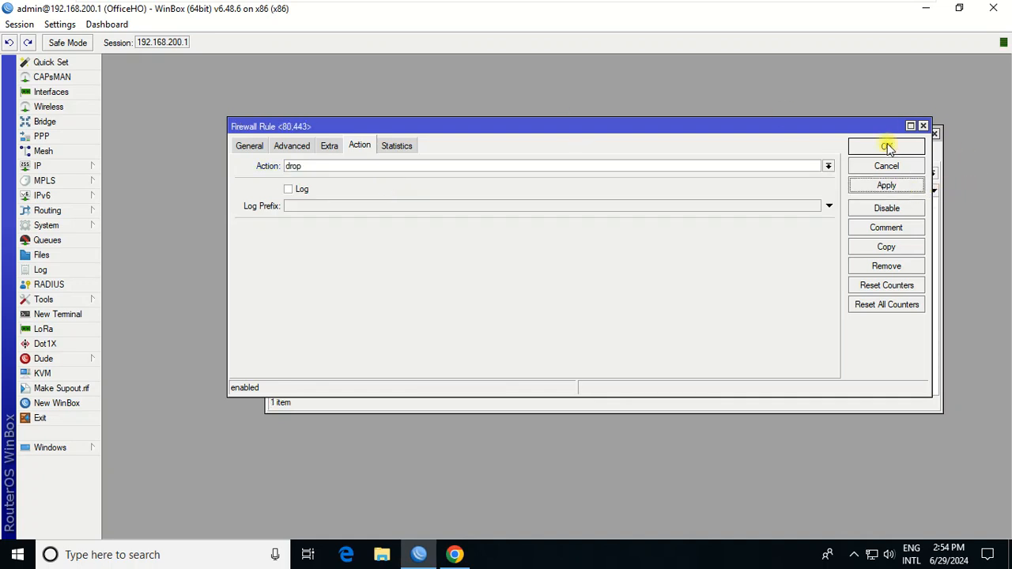
{"action": "left_click", "coordinate": [887, 147]}
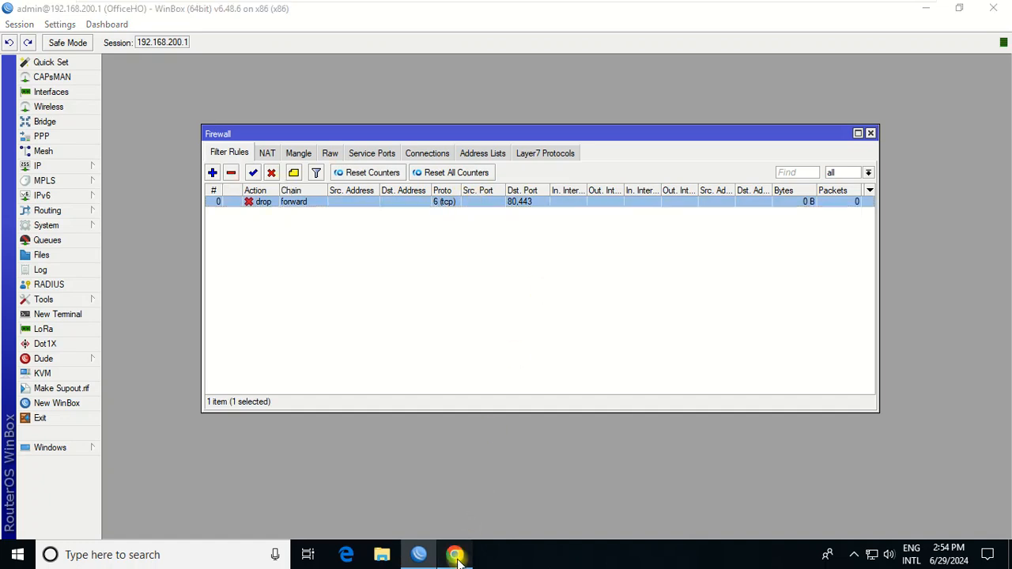
- Load yahoo.com, search YouTube for 'Test', and open facebook.com in another tab
{"action": "left_click", "coordinate": [455, 554]}
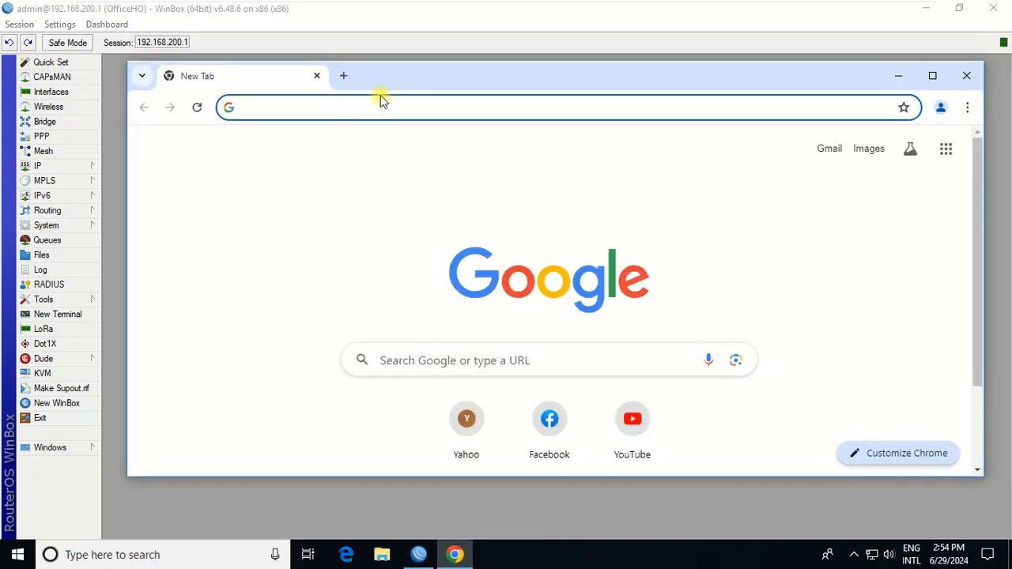
{"action": "type", "text": "yahoo.com"}
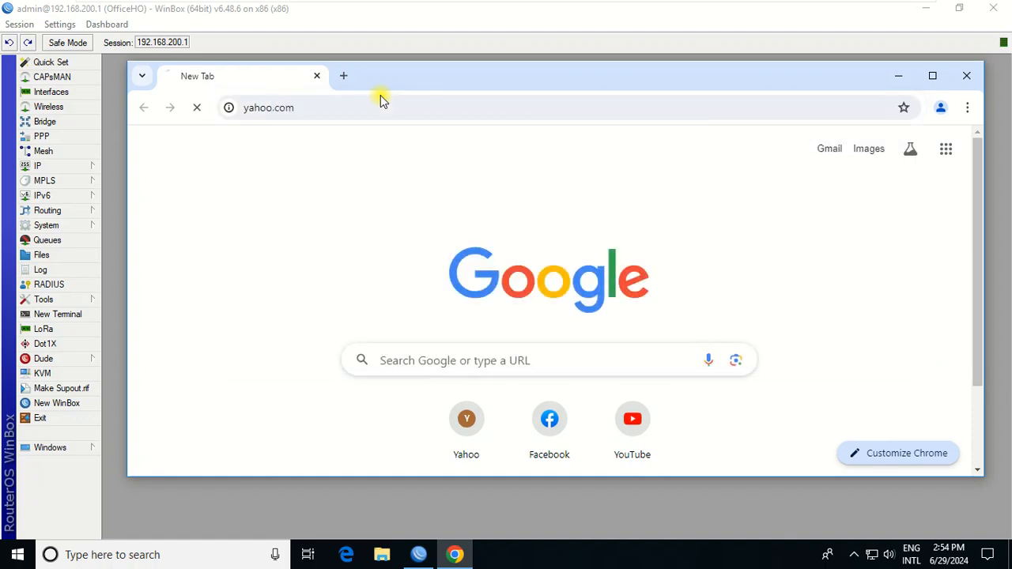
{"action": "left_click", "coordinate": [343, 75]}
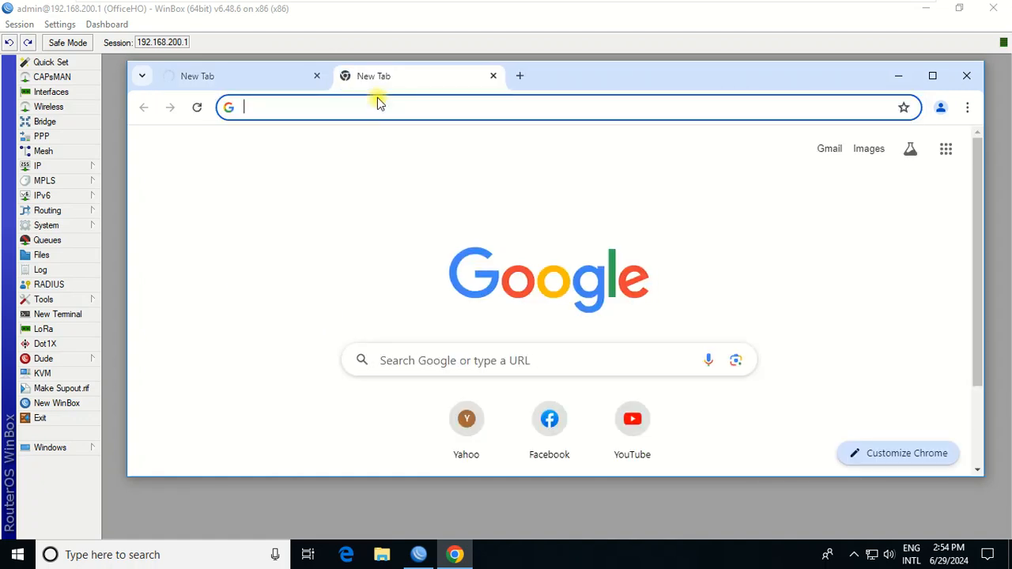
{"action": "type", "text": "youtb"}
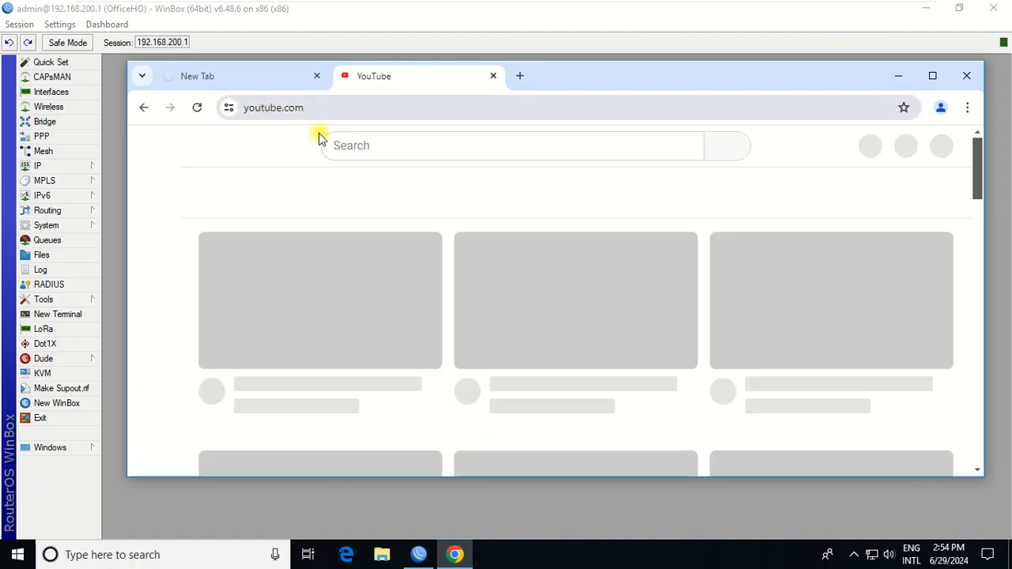
{"action": "type", "text": "T"}
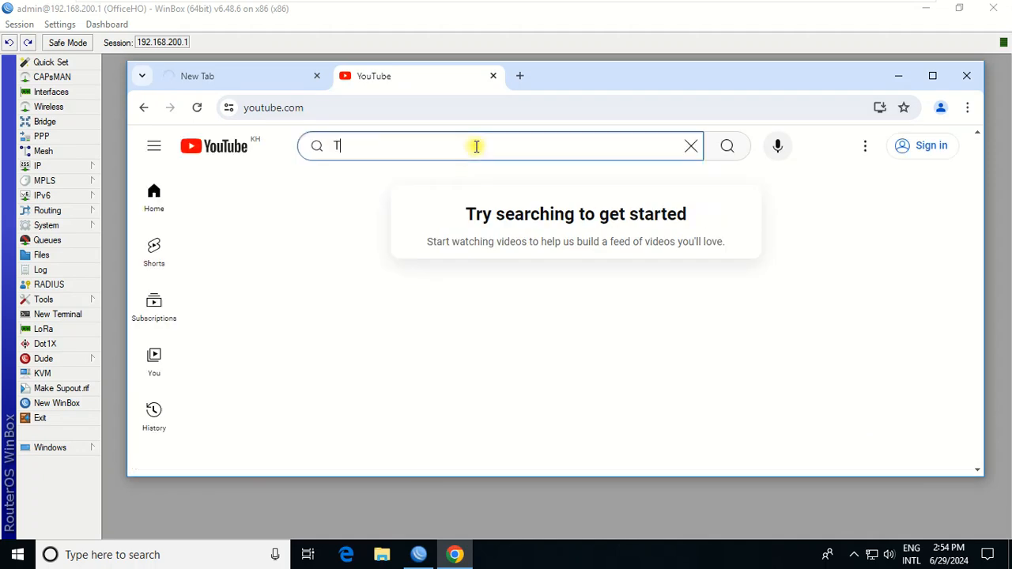
{"action": "type", "text": "est"}
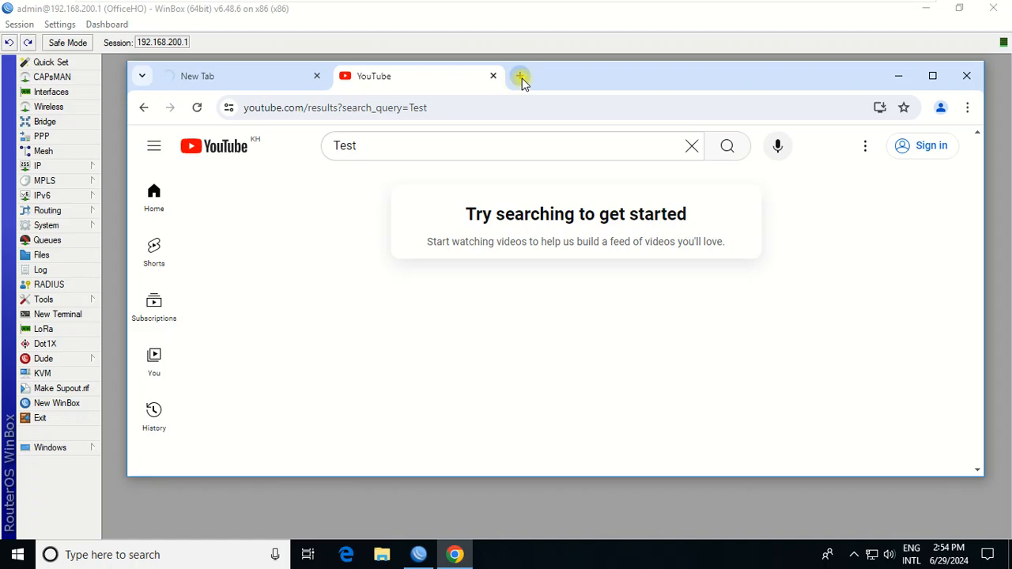
{"action": "left_click", "coordinate": [521, 76]}
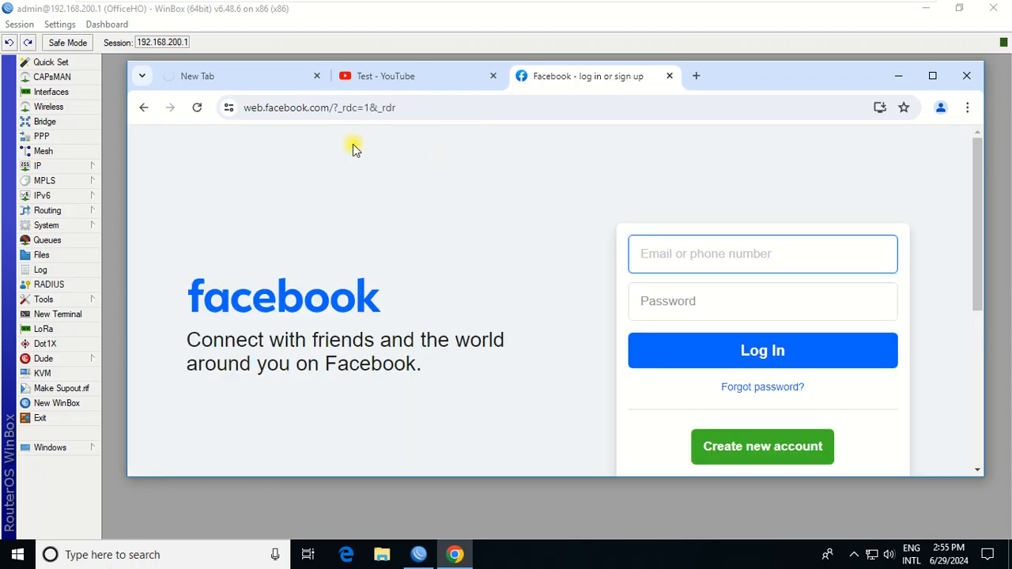
{"action": "left_click", "coordinate": [397, 75]}
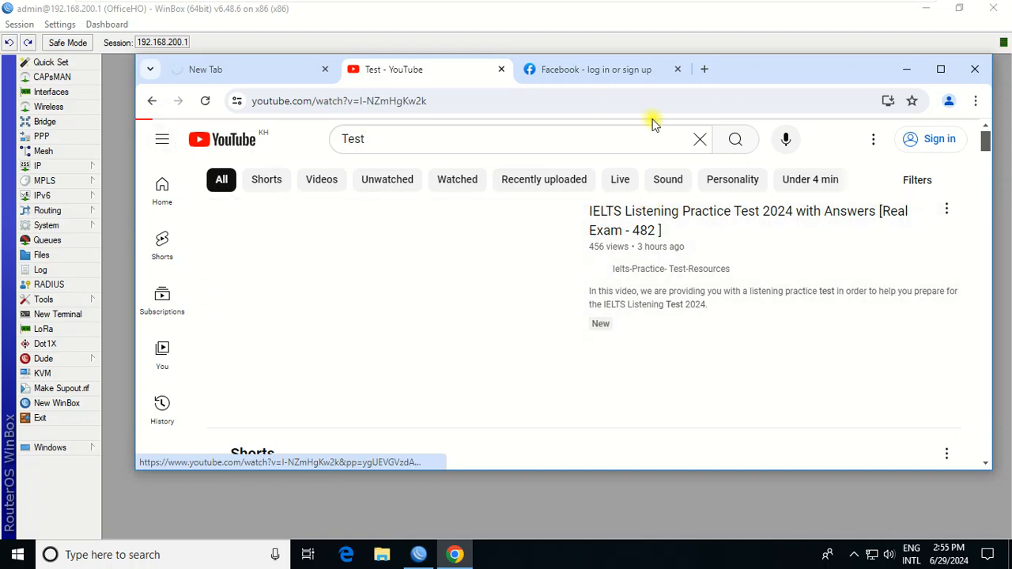
- Close the YouTube and Facebook tabs via the Delete browsing data page, leaving a new tab
{"action": "left_click", "coordinate": [747, 221]}
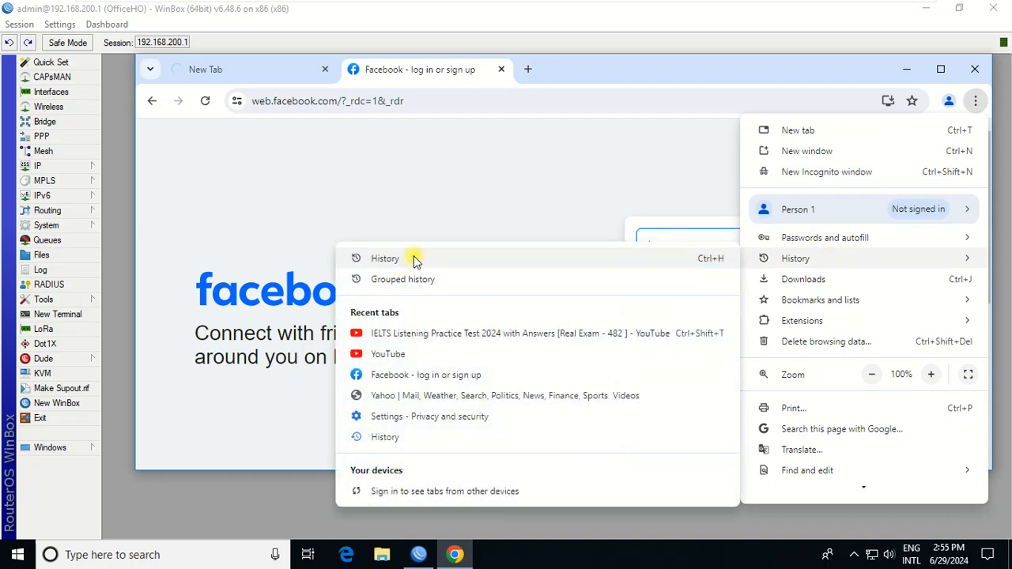
{"action": "left_click", "coordinate": [386, 258]}
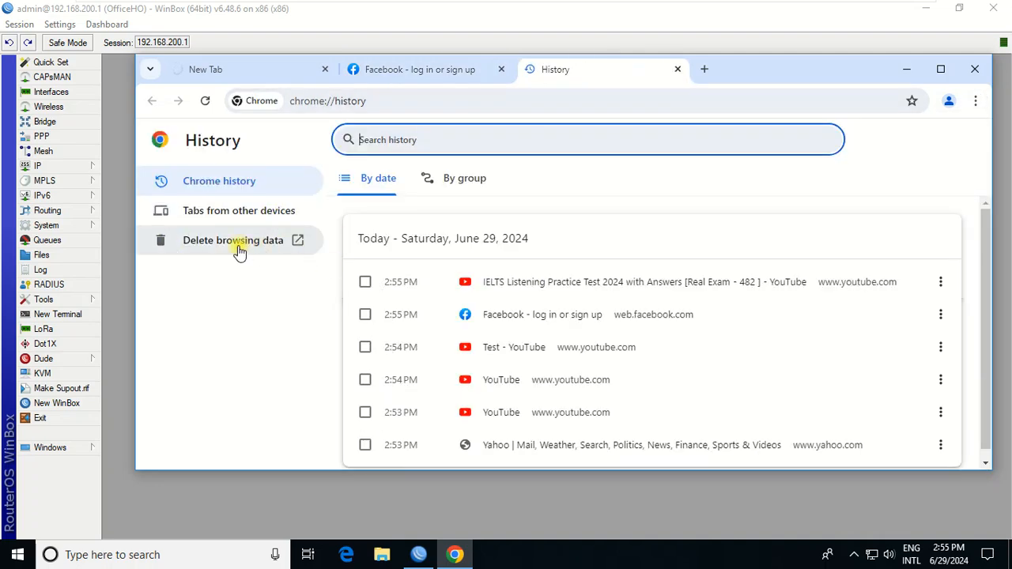
{"action": "left_click", "coordinate": [238, 240]}
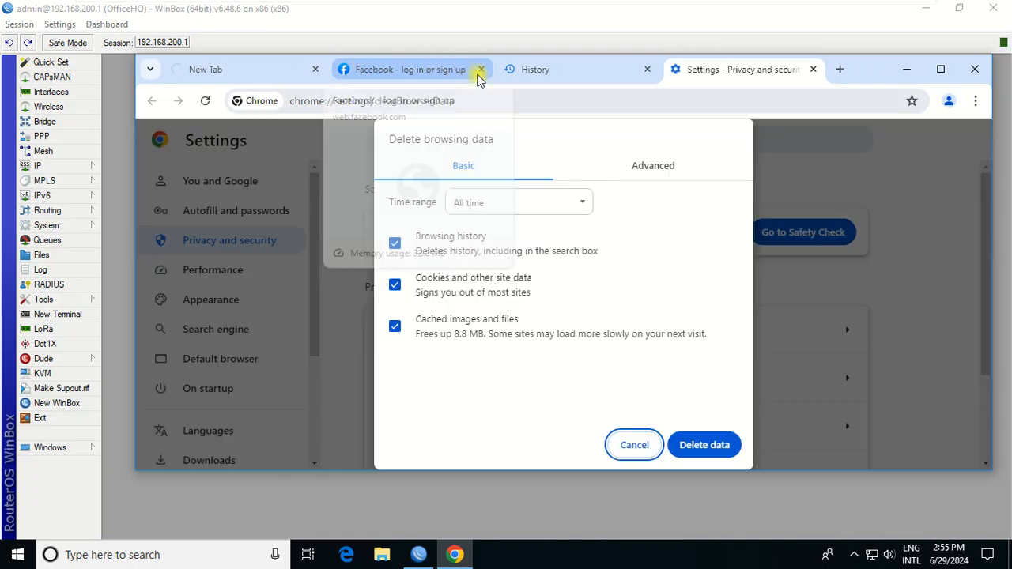
{"action": "left_click", "coordinate": [703, 445]}
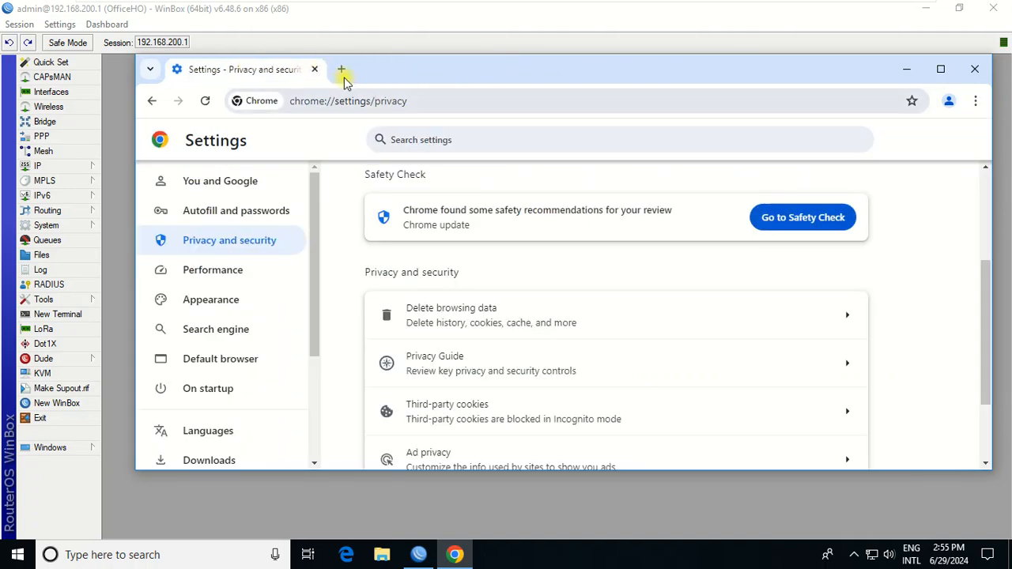
{"action": "left_click", "coordinate": [341, 68]}
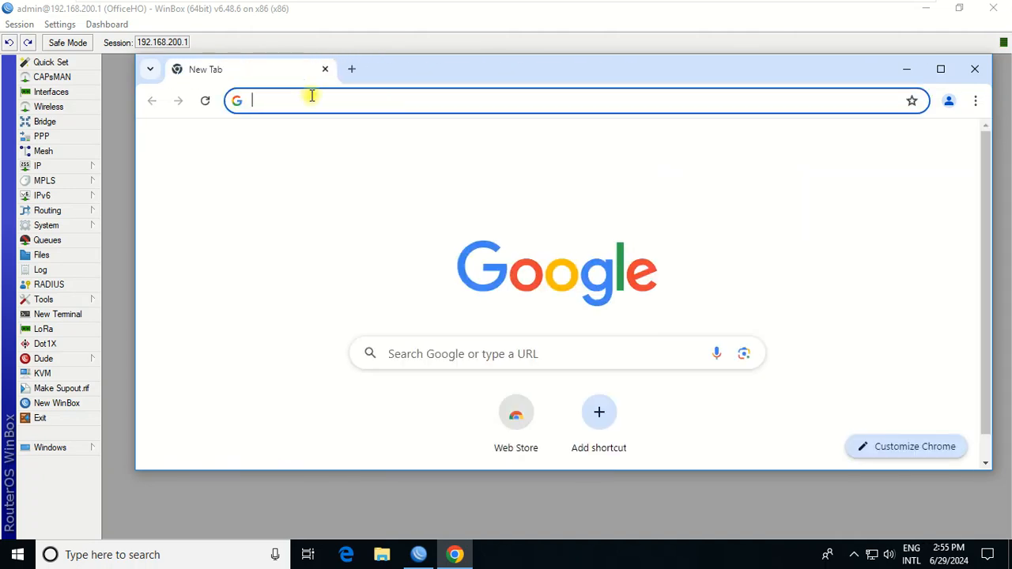
- Try yahoo.com, youtube and facebook.com in new tabs and confirm they fail to load
{"action": "type", "text": "yahoo.com"}
{"action": "type", "text": "youtube.om"}
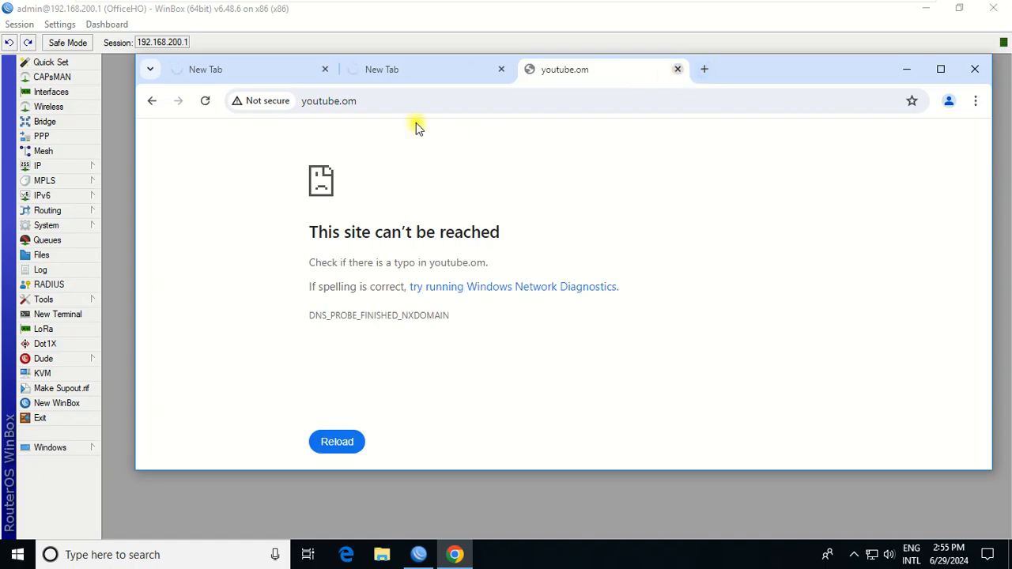
{"action": "left_click", "coordinate": [391, 69]}
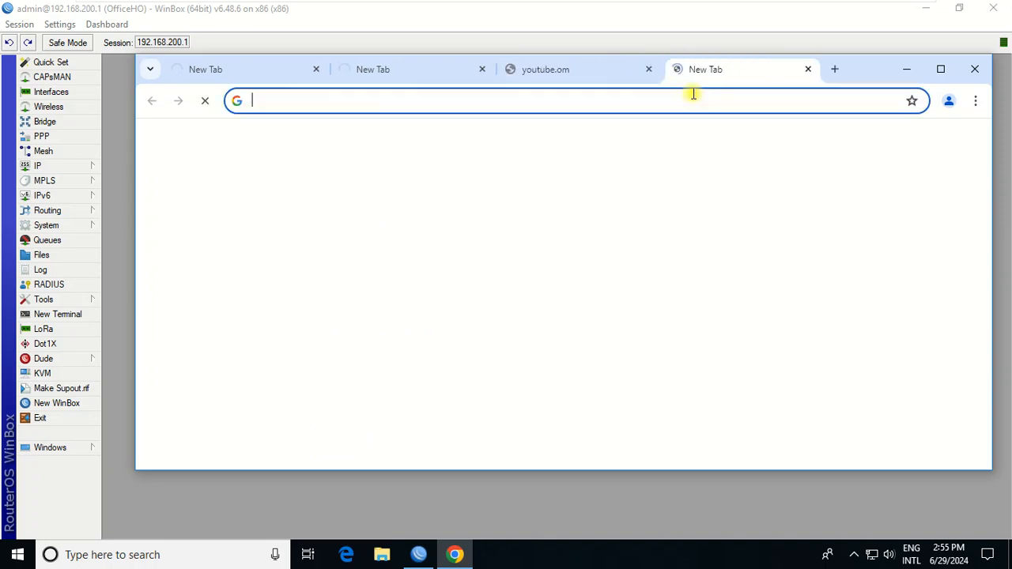
{"action": "type", "text": "goog"}
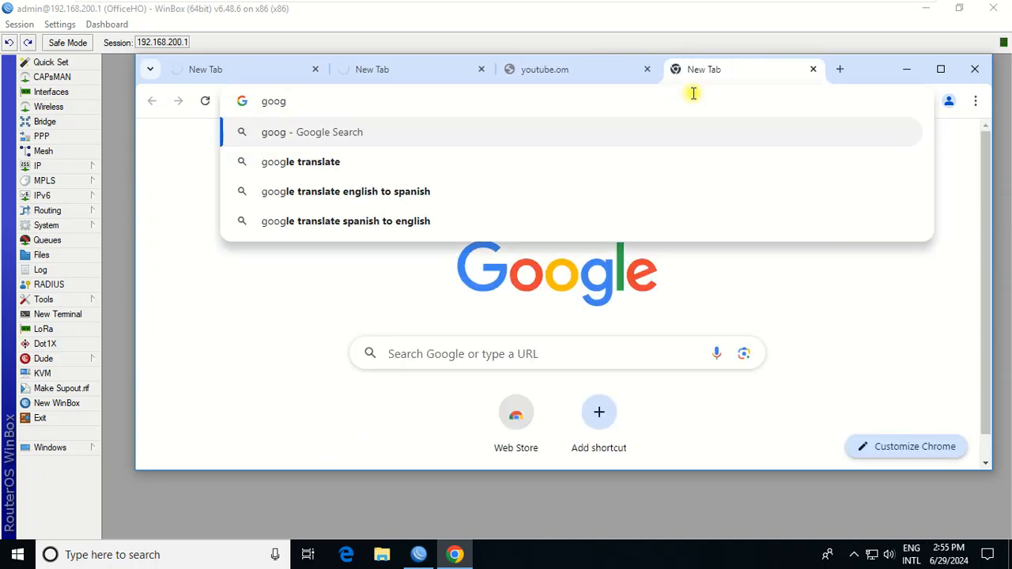
{"action": "type", "text": "goddad"}
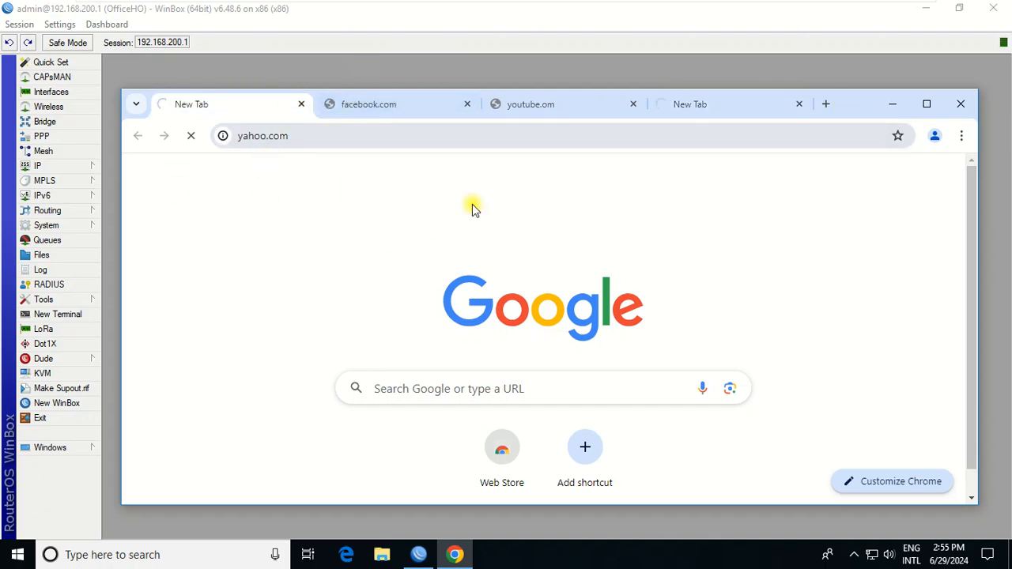
{"action": "left_click", "coordinate": [550, 103]}
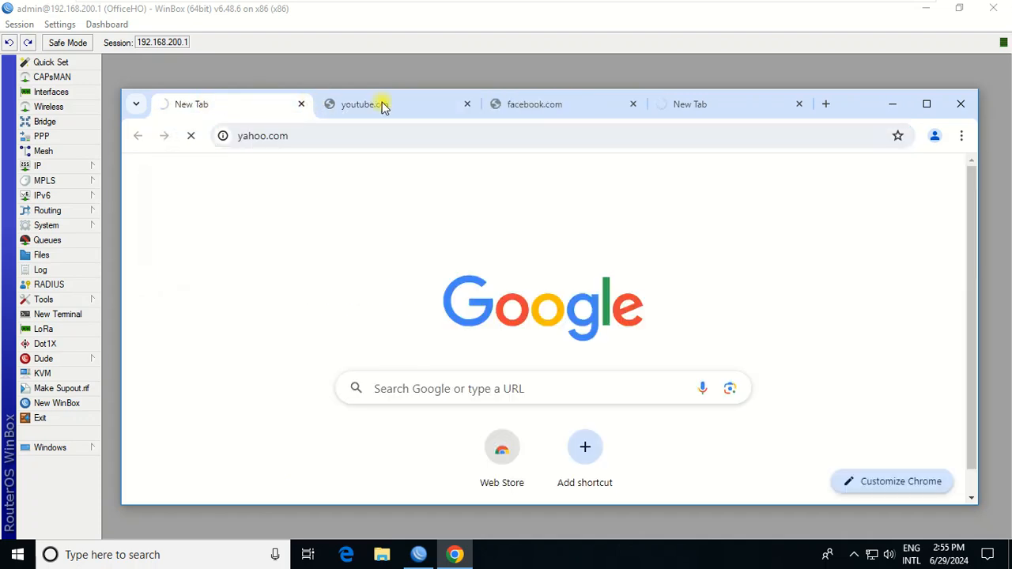
{"action": "left_click", "coordinate": [376, 104]}
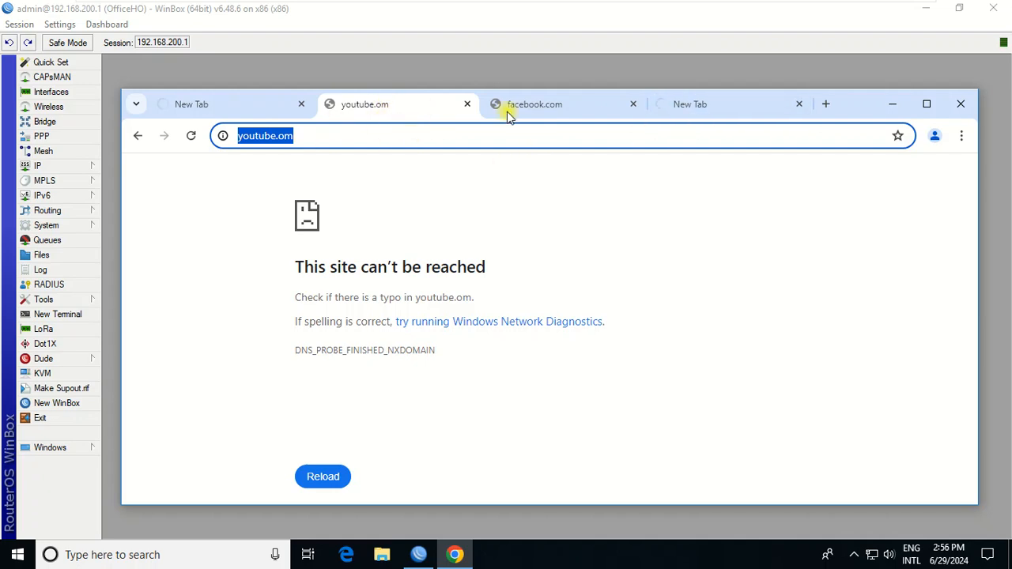
{"action": "left_click", "coordinate": [546, 104]}
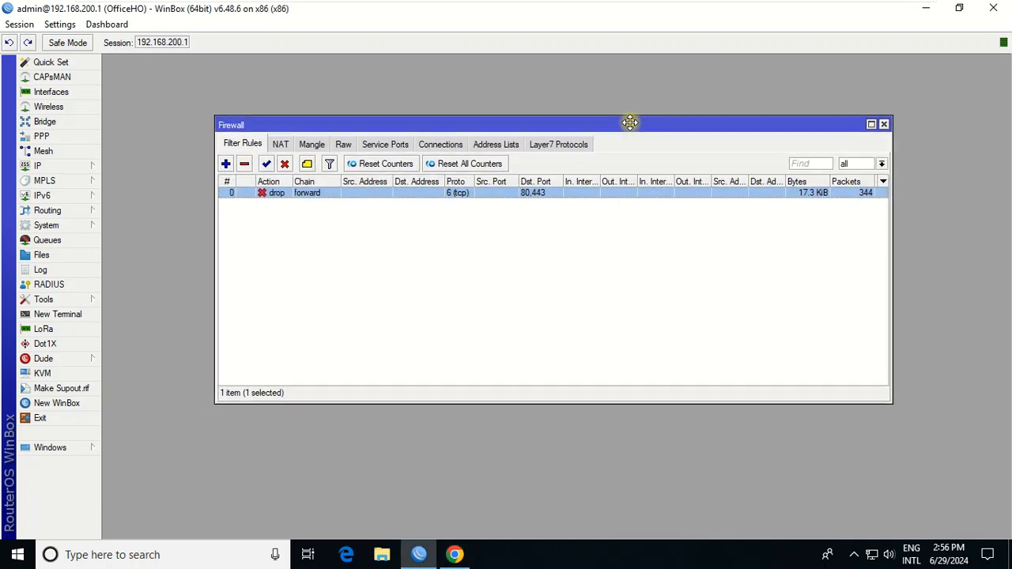
{"action": "left_click", "coordinate": [495, 144]}
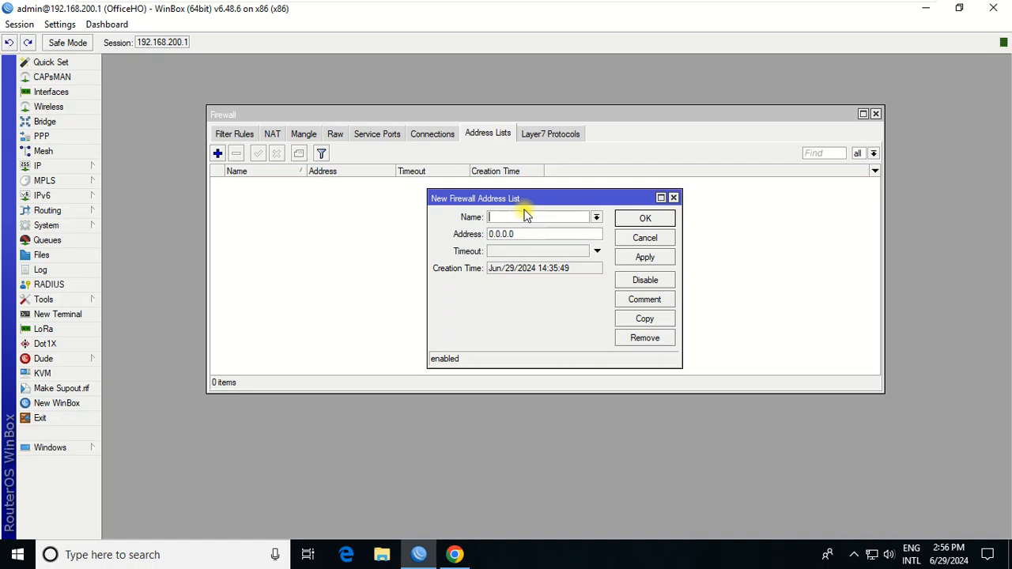
{"action": "type", "text": "Allow"}
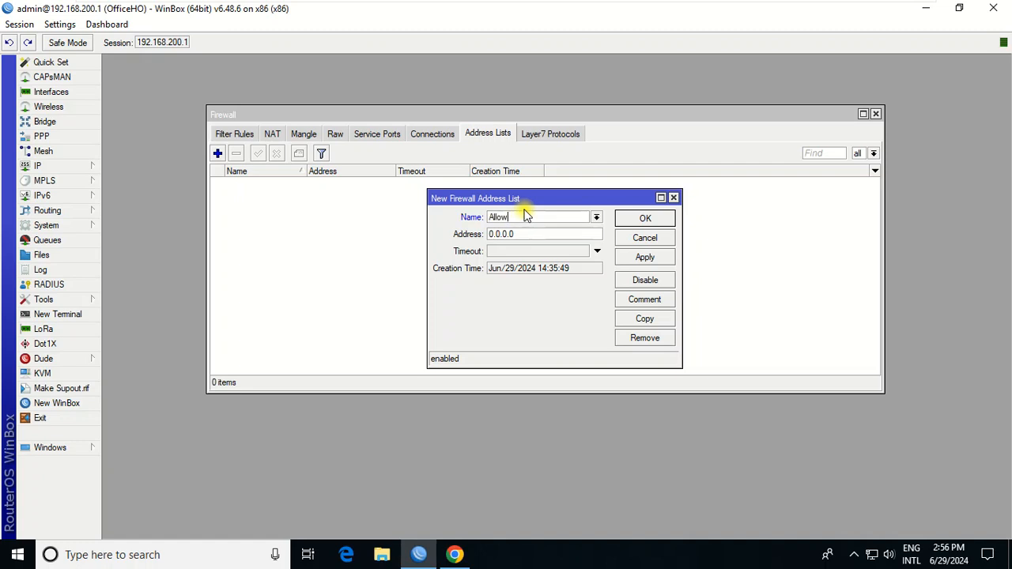
{"action": "type", "text": "Sel"}
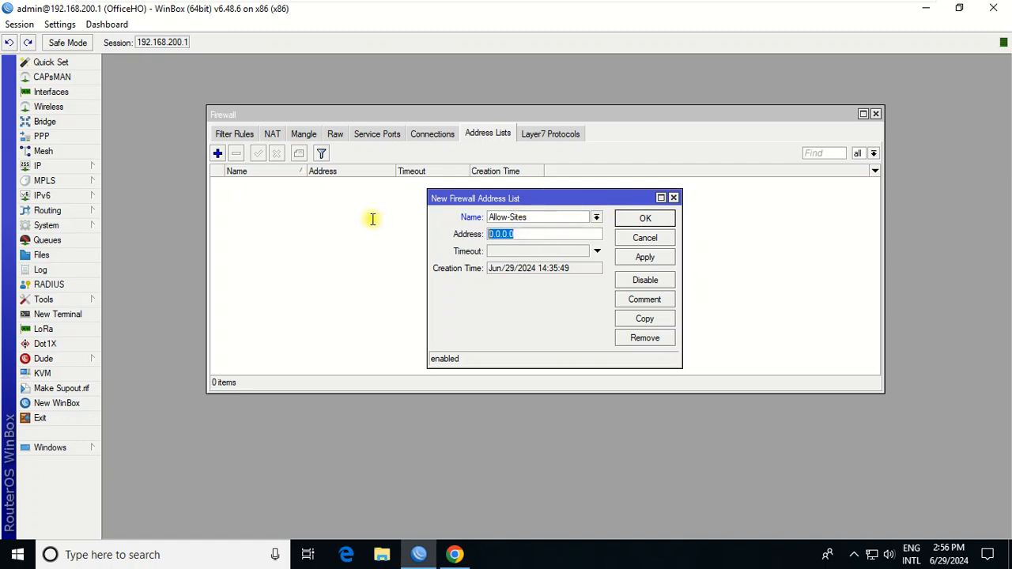
{"action": "type", "text": "www.ya"}
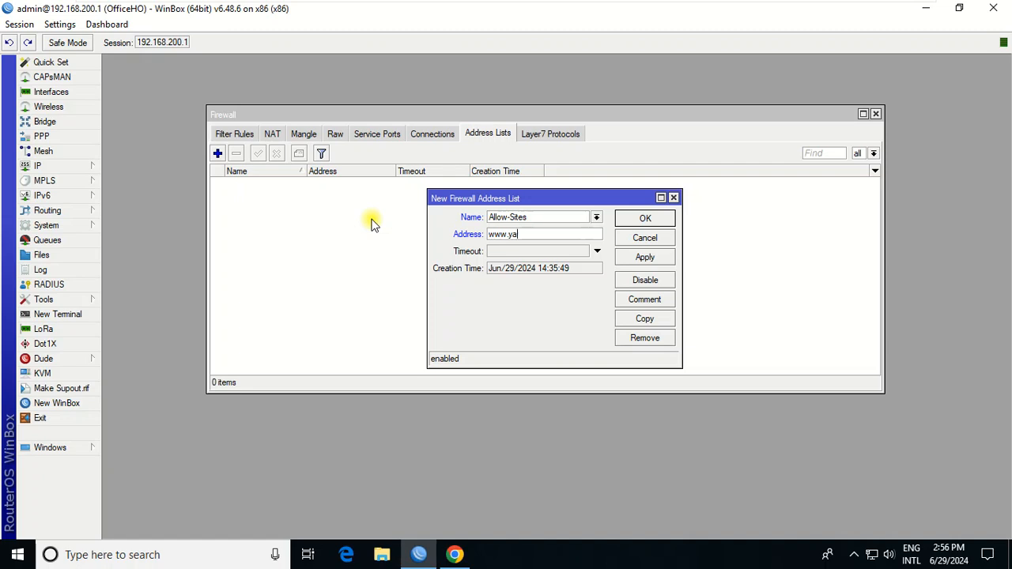
{"action": "type", "text": "hoo.com"}
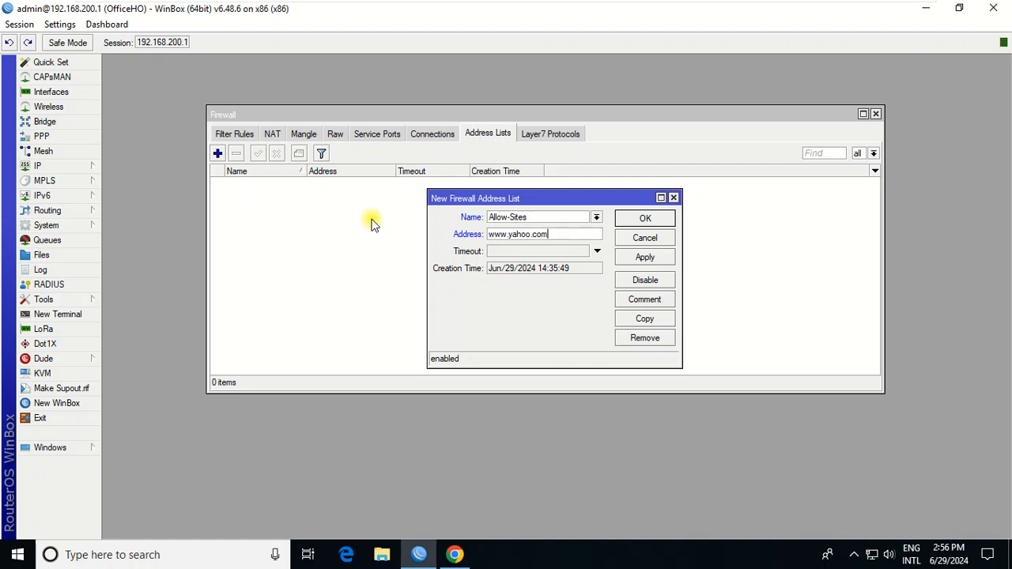
{"action": "left_click", "coordinate": [645, 218]}
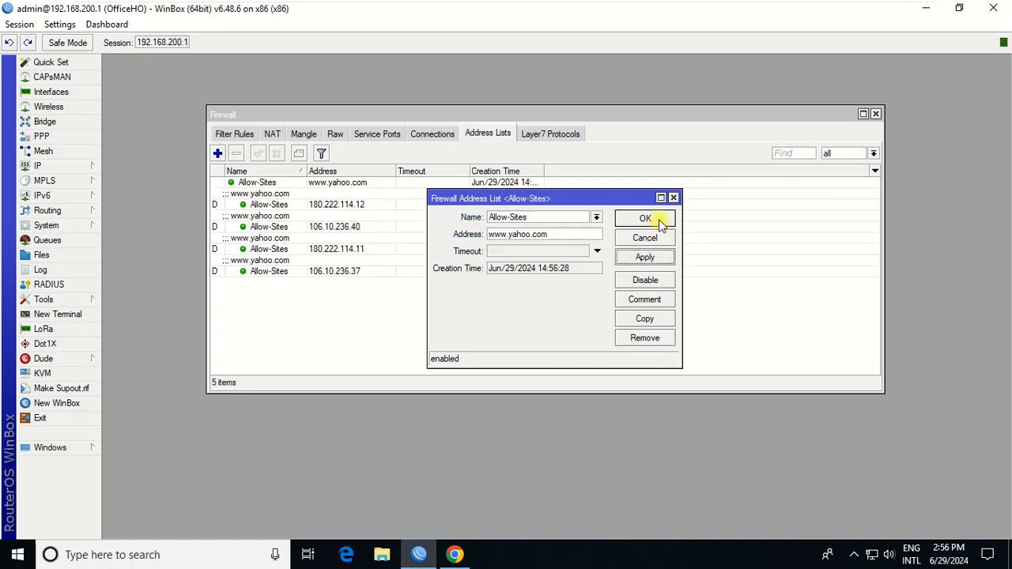
{"action": "left_click", "coordinate": [645, 218]}
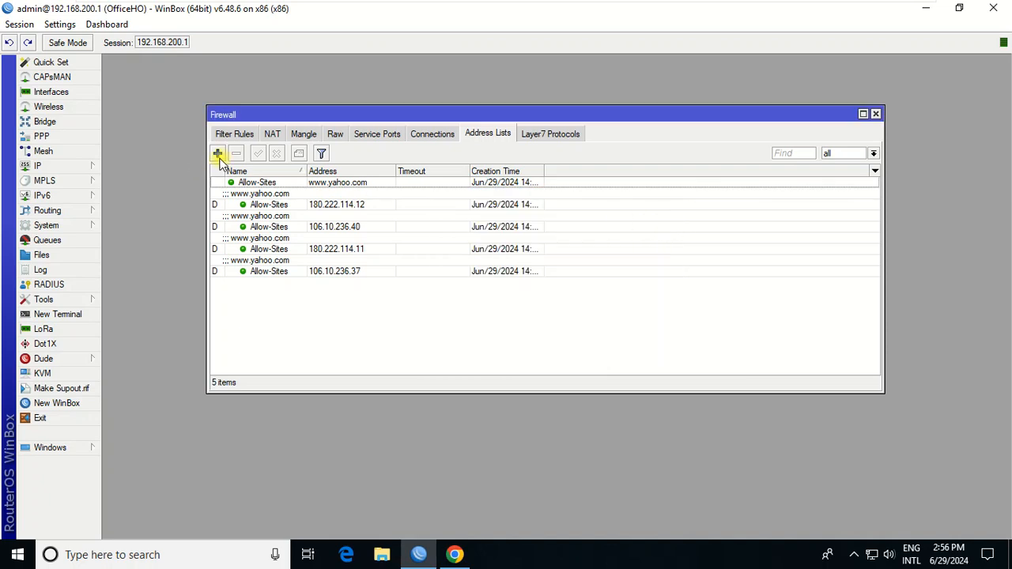
{"action": "double_click", "coordinate": [336, 204]}
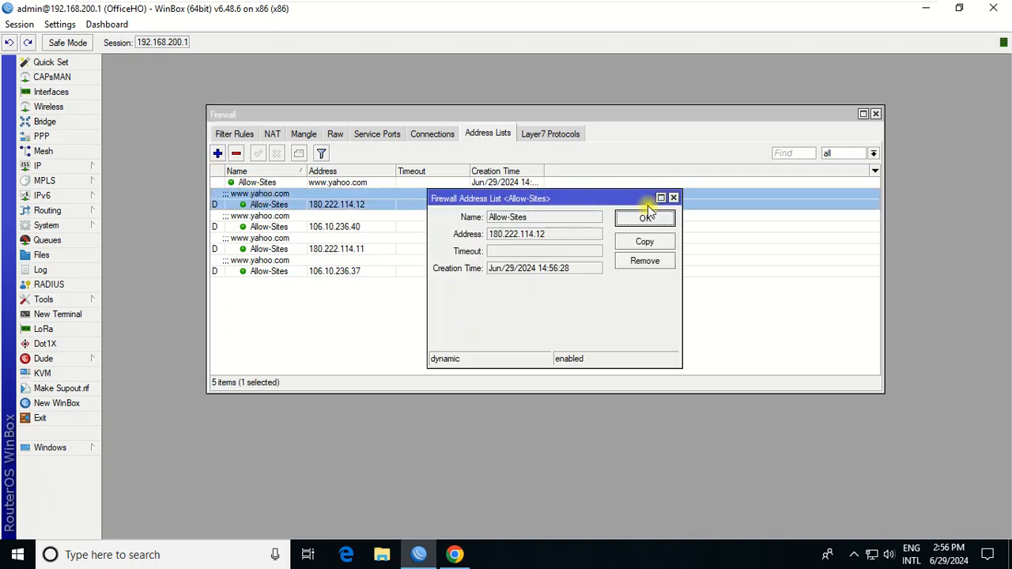
{"action": "left_click", "coordinate": [218, 153]}
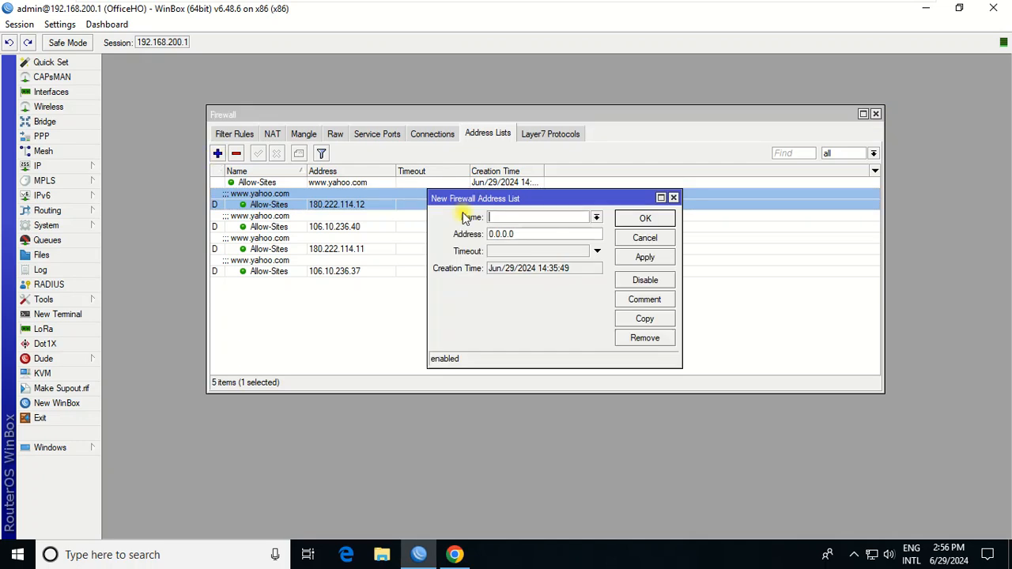
{"action": "type", "text": "All"}
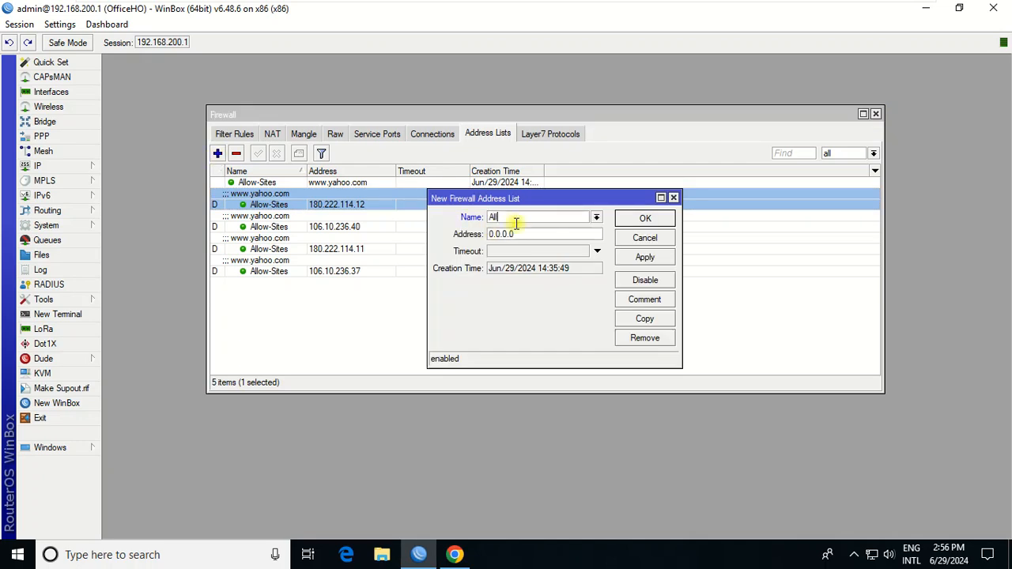
{"action": "type", "text": "Allow-Sites"}
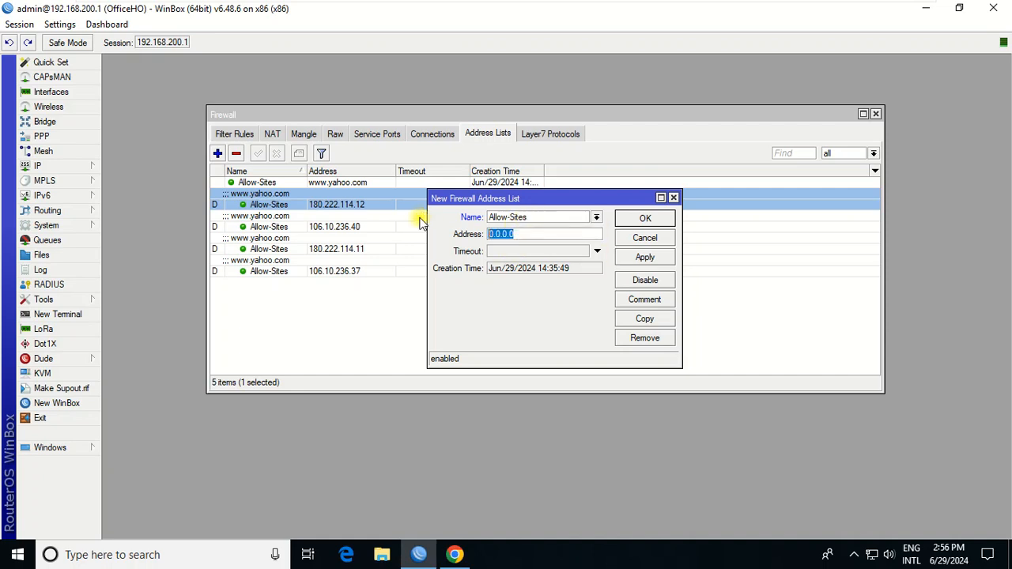
{"action": "type", "text": "www.yu"}
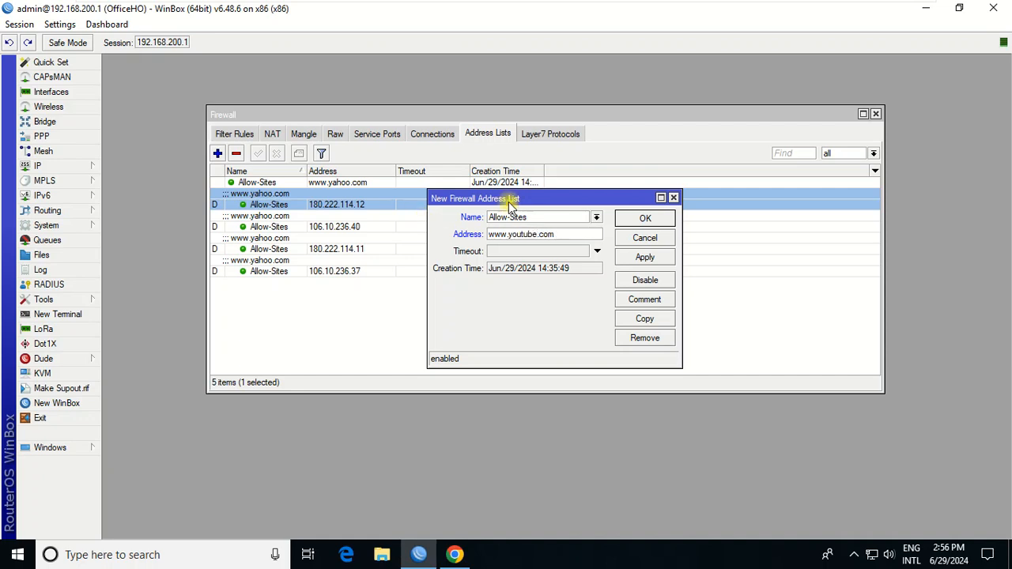
{"action": "left_click", "coordinate": [644, 218]}
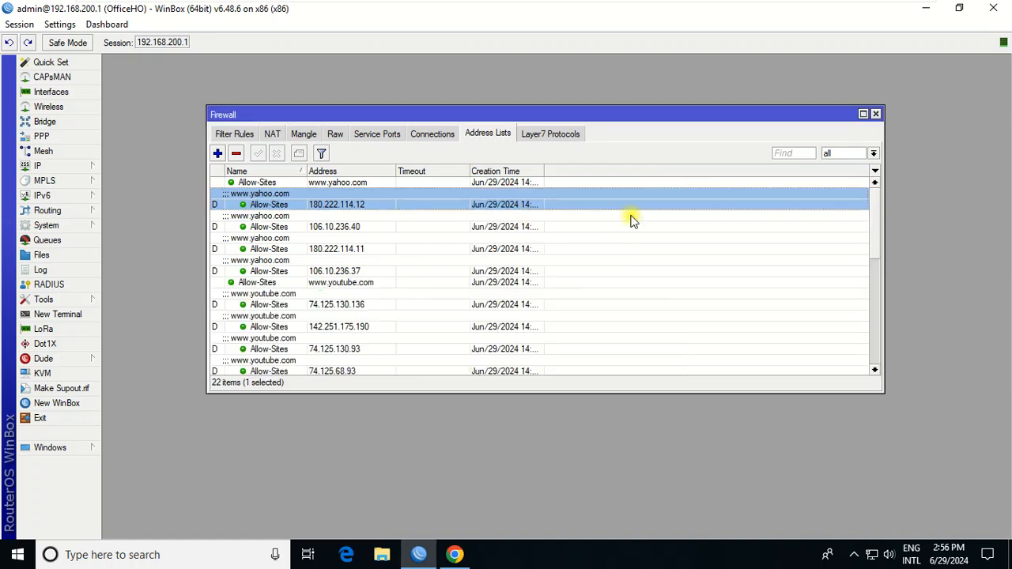
{"action": "mouse_move", "coordinate": [563, 210]}
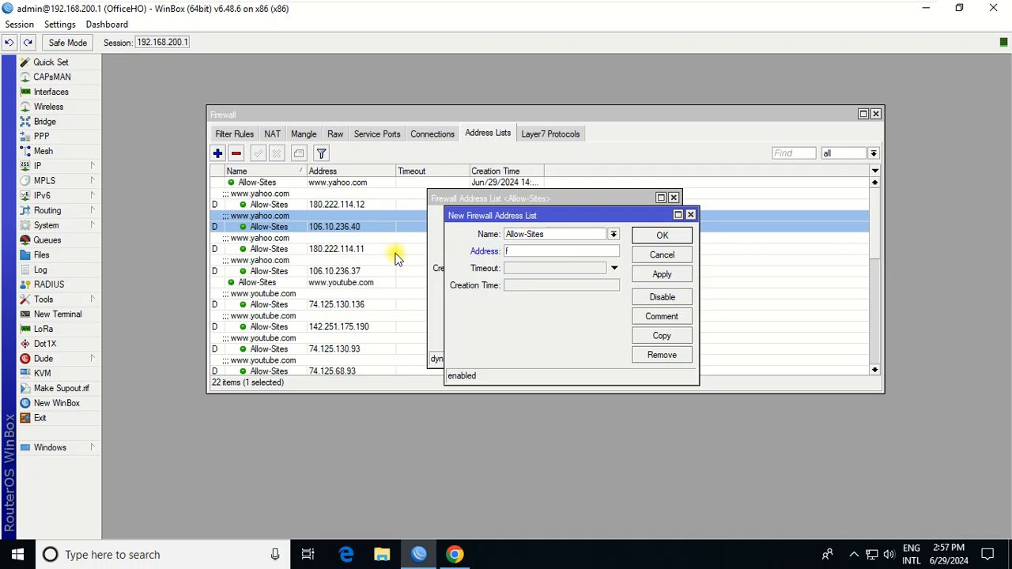
{"action": "type", "text": "www.facebook.com"}
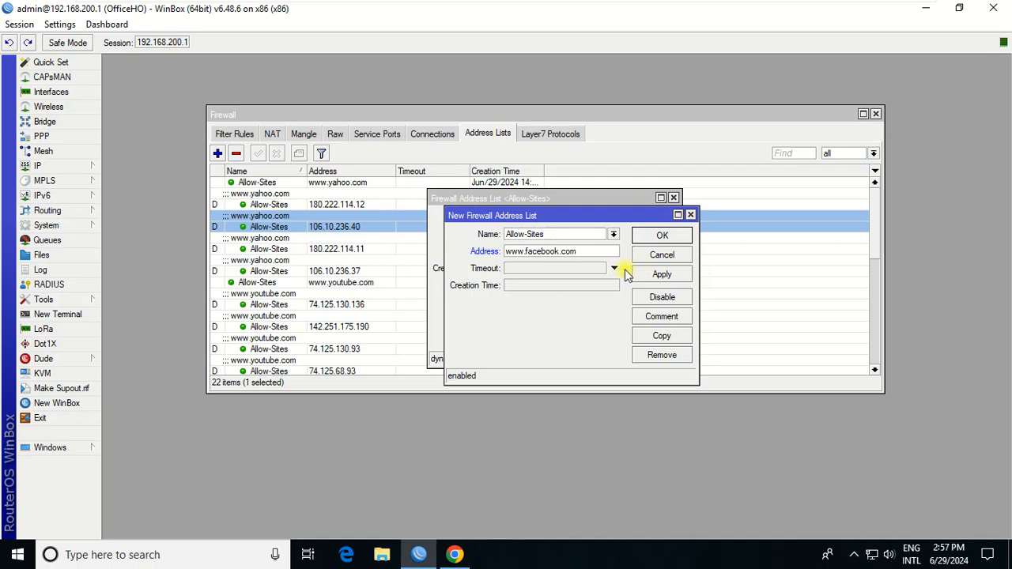
{"action": "left_click", "coordinate": [661, 235]}
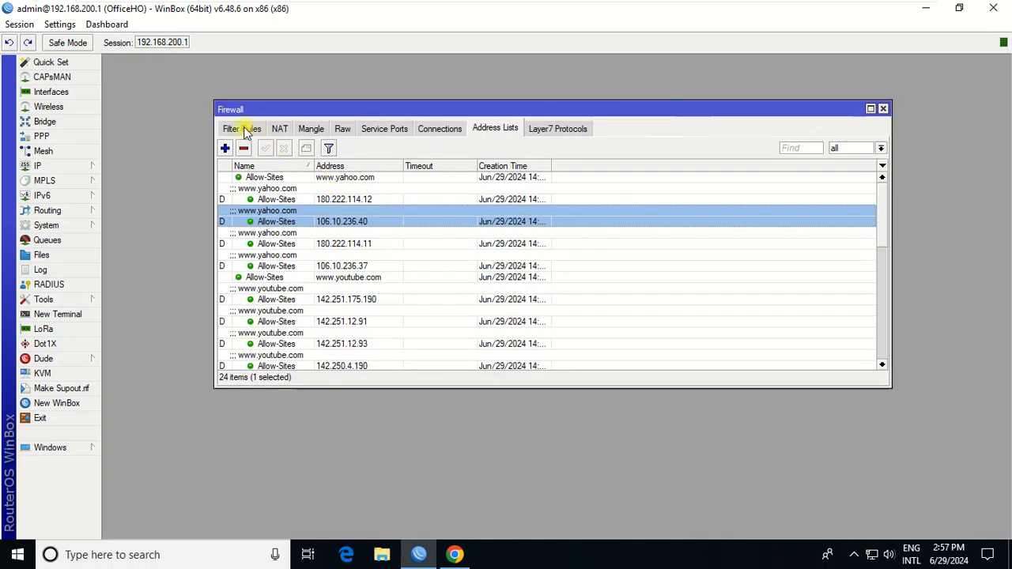
- Add a forward-chain rule accepting TCP 80,443 to the Allow-Sites destination address list
{"action": "left_click", "coordinate": [241, 128]}
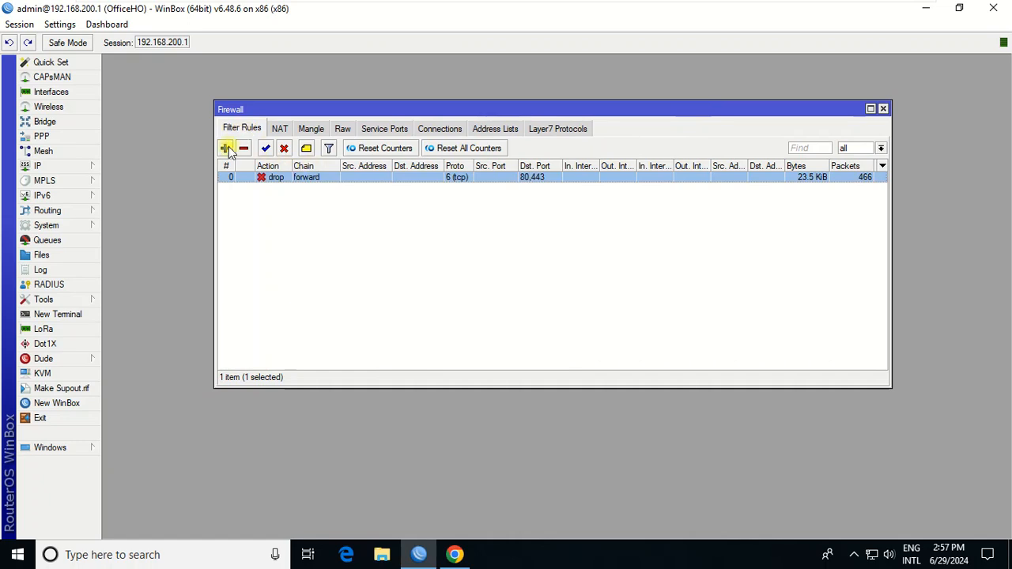
{"action": "left_click", "coordinate": [226, 148]}
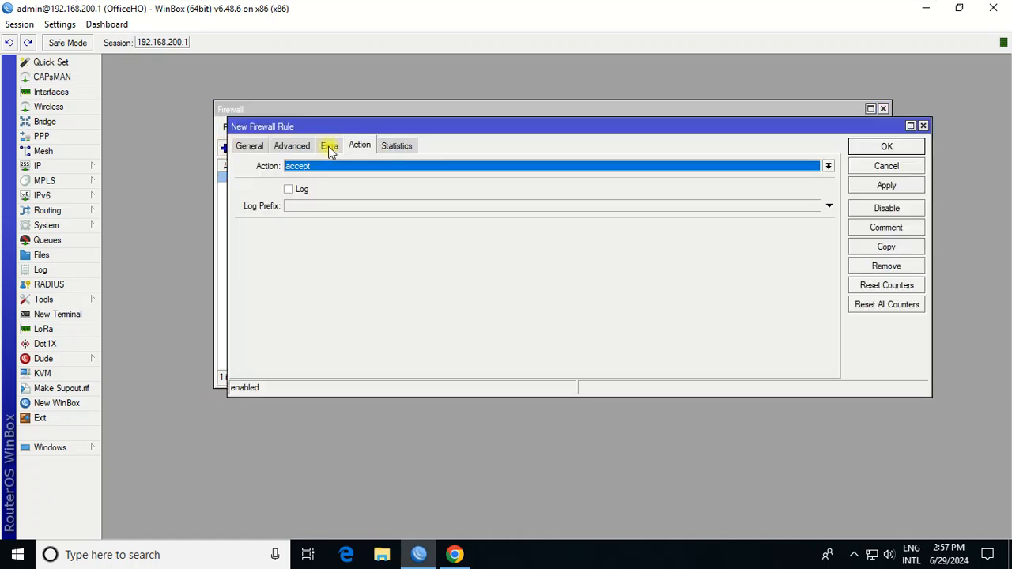
{"action": "left_click", "coordinate": [249, 145]}
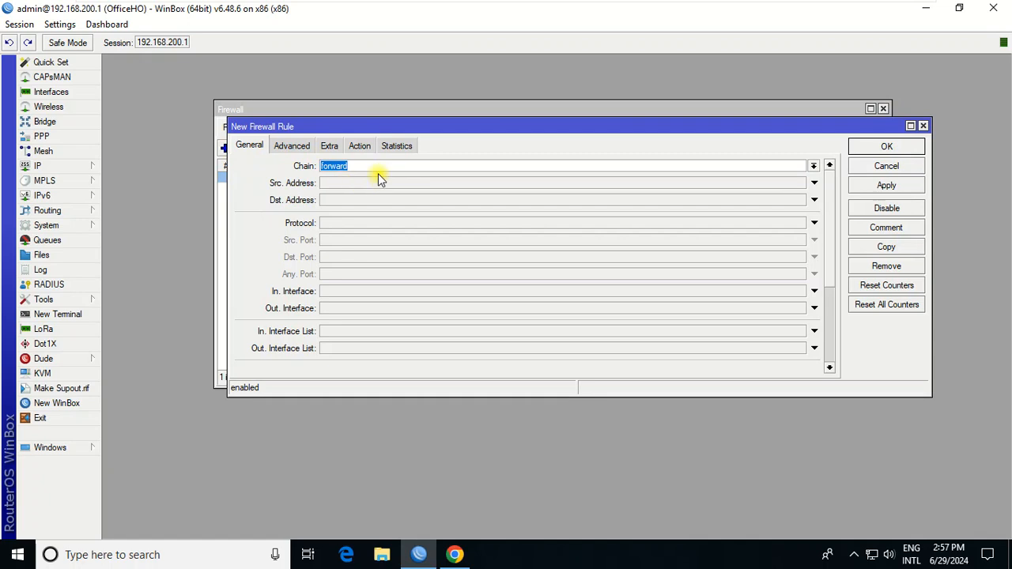
{"action": "mouse_move", "coordinate": [392, 165]}
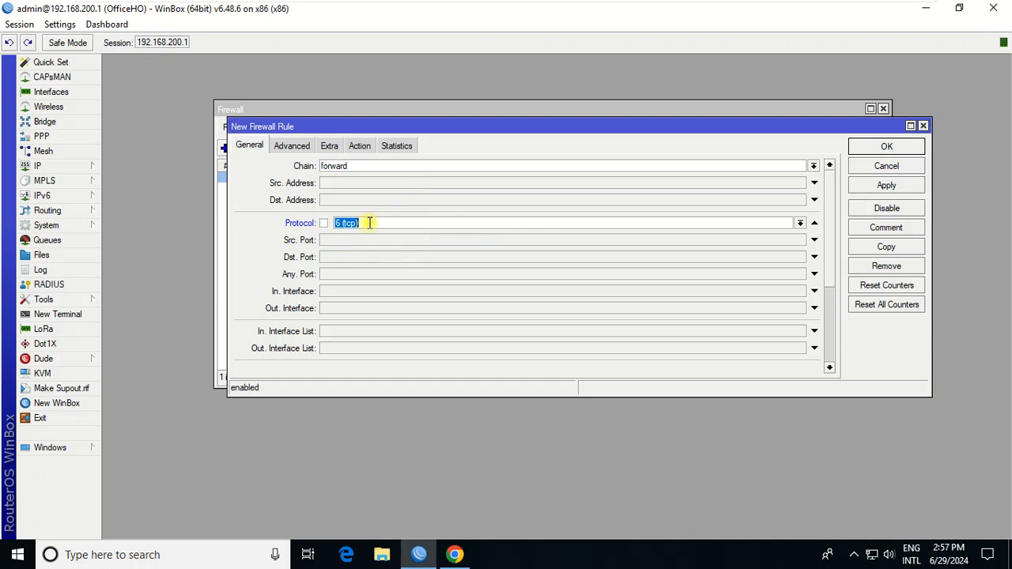
{"action": "mouse_move", "coordinate": [350, 258]}
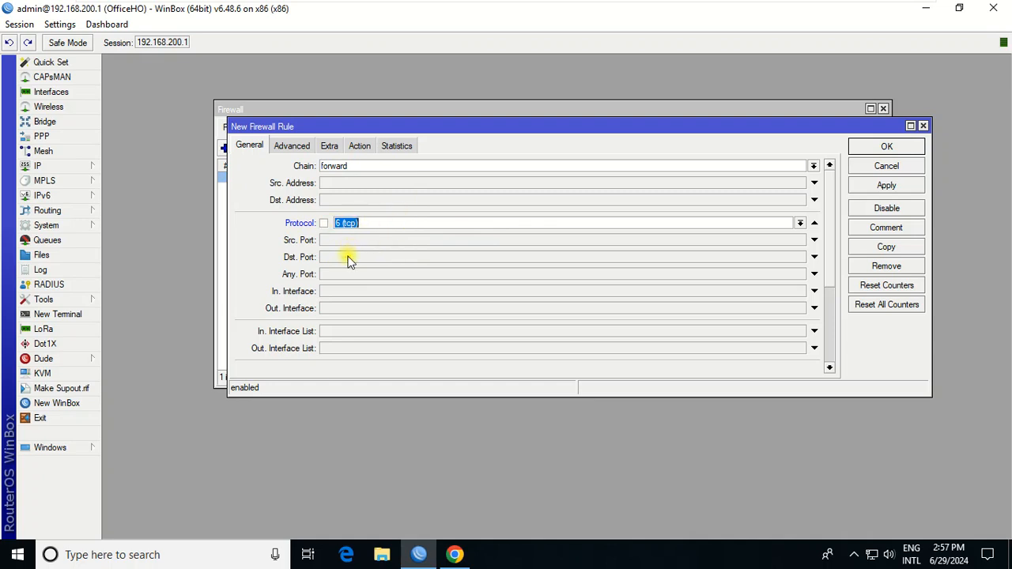
{"action": "type", "text": "80,443"}
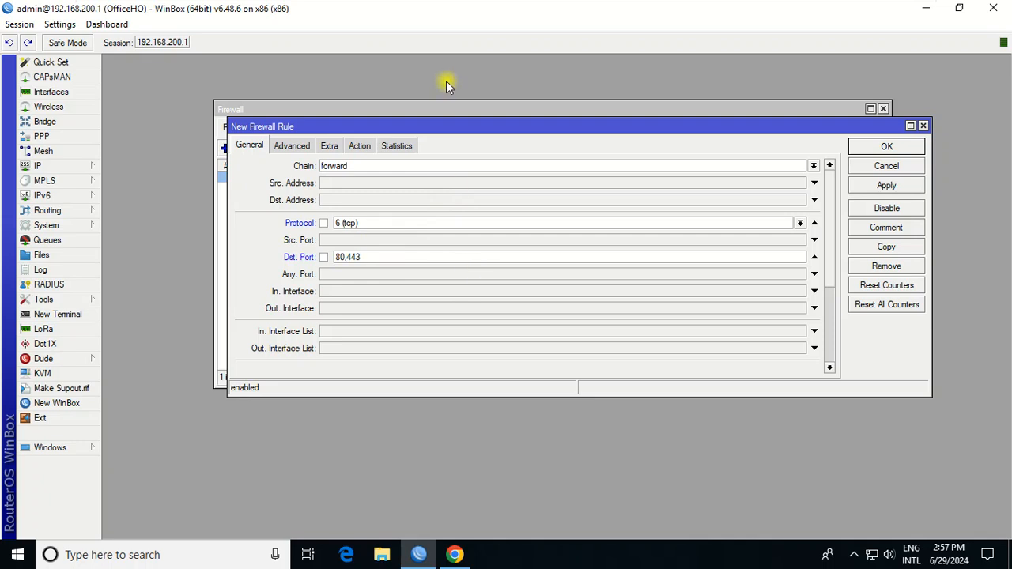
{"action": "left_click", "coordinate": [291, 145]}
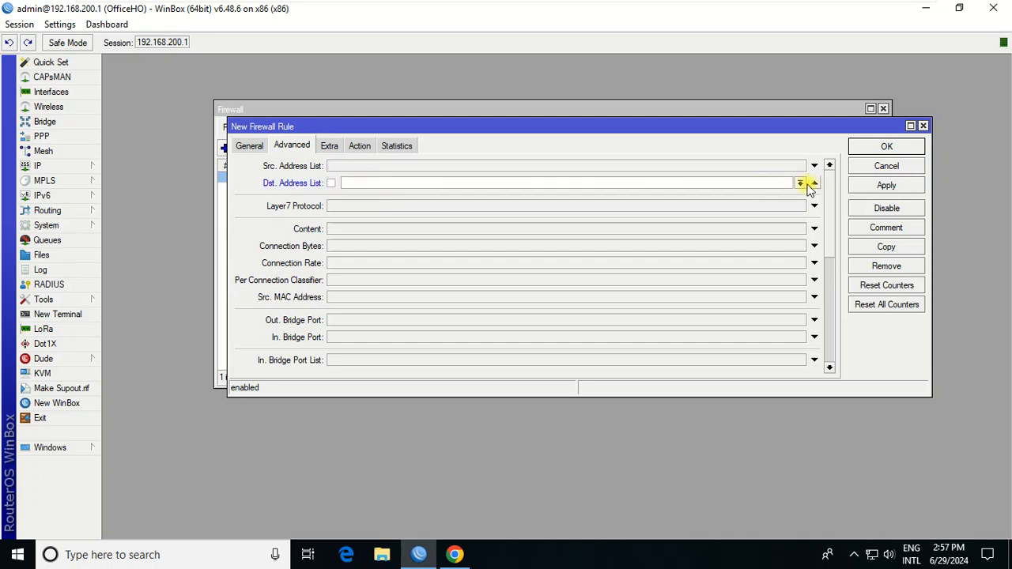
{"action": "left_click", "coordinate": [811, 183]}
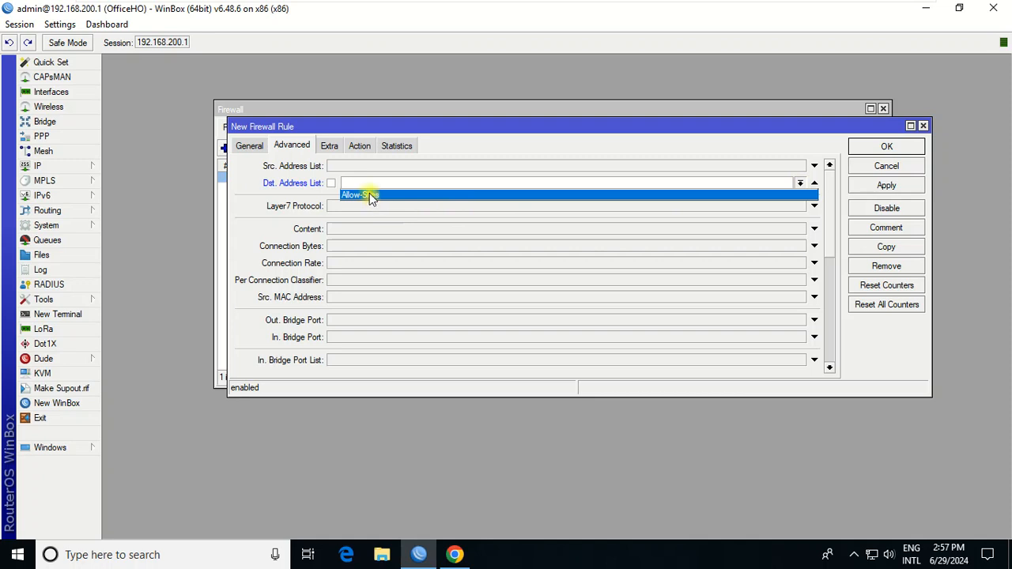
{"action": "left_click", "coordinate": [358, 195]}
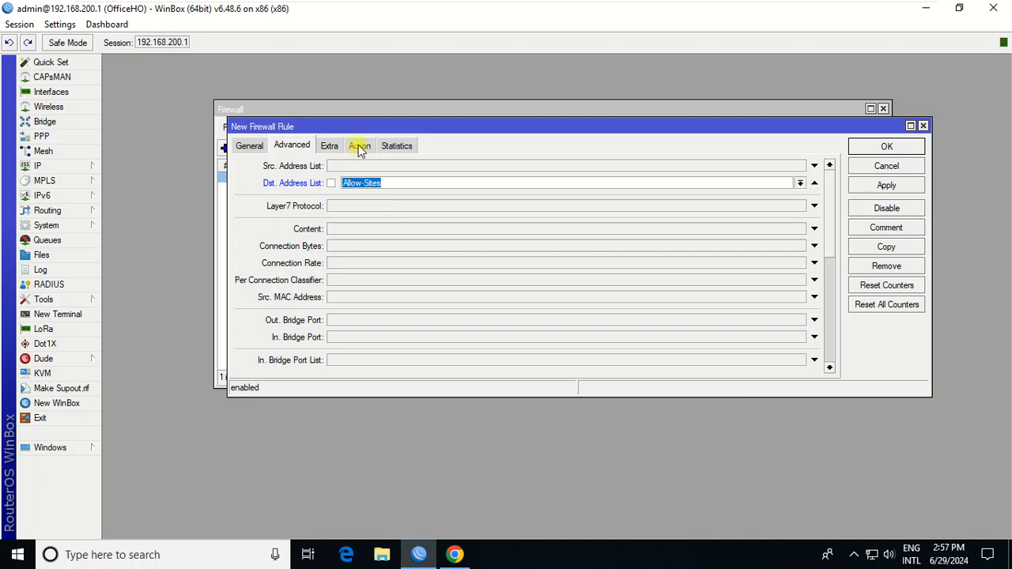
{"action": "left_click", "coordinate": [359, 145]}
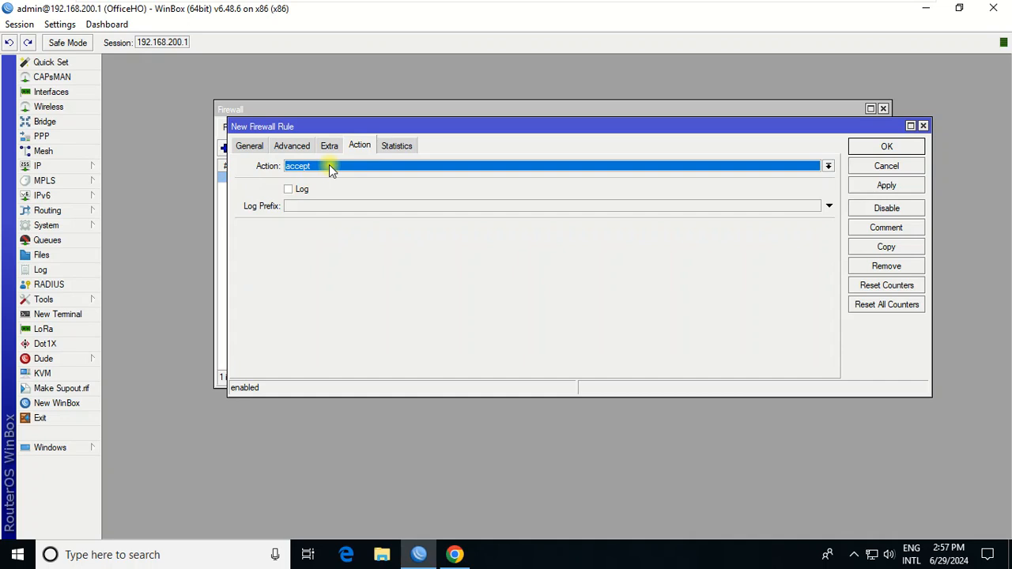
{"action": "left_click", "coordinate": [886, 146]}
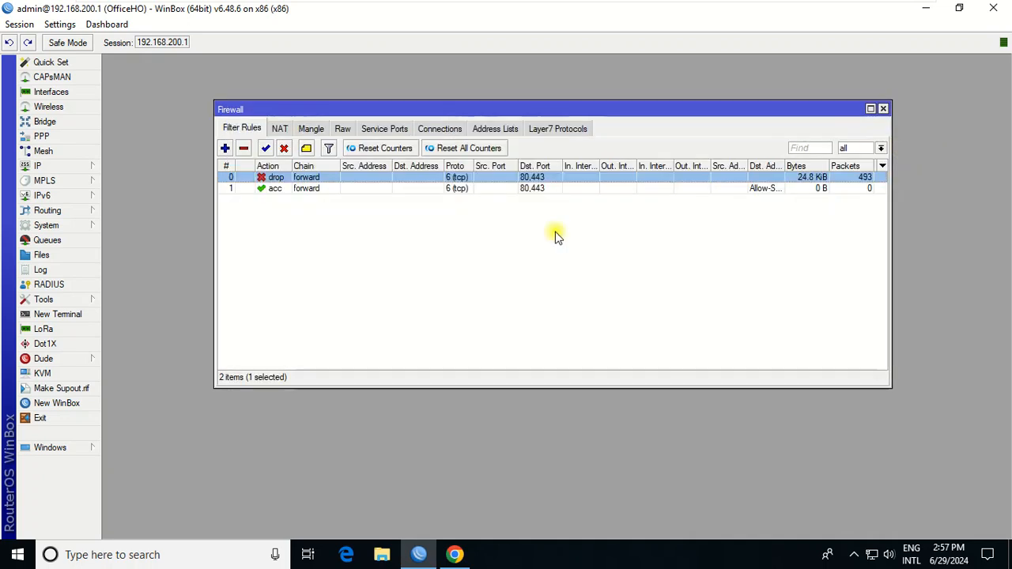
- Move the Allow-Sites accept rule above the TCP 80,443 drop rule
{"action": "left_click", "coordinate": [274, 188]}
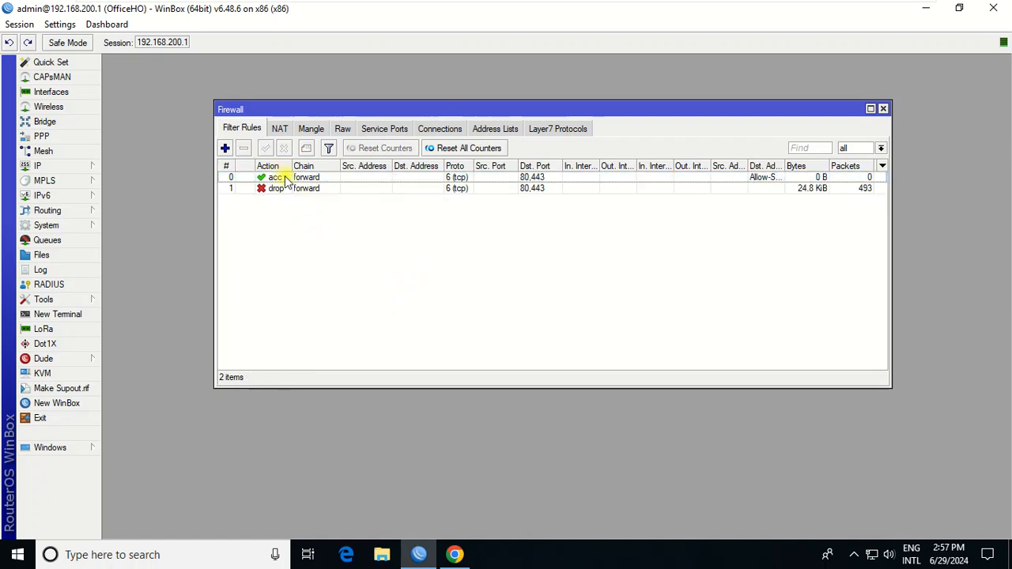
{"action": "left_click", "coordinate": [285, 176]}
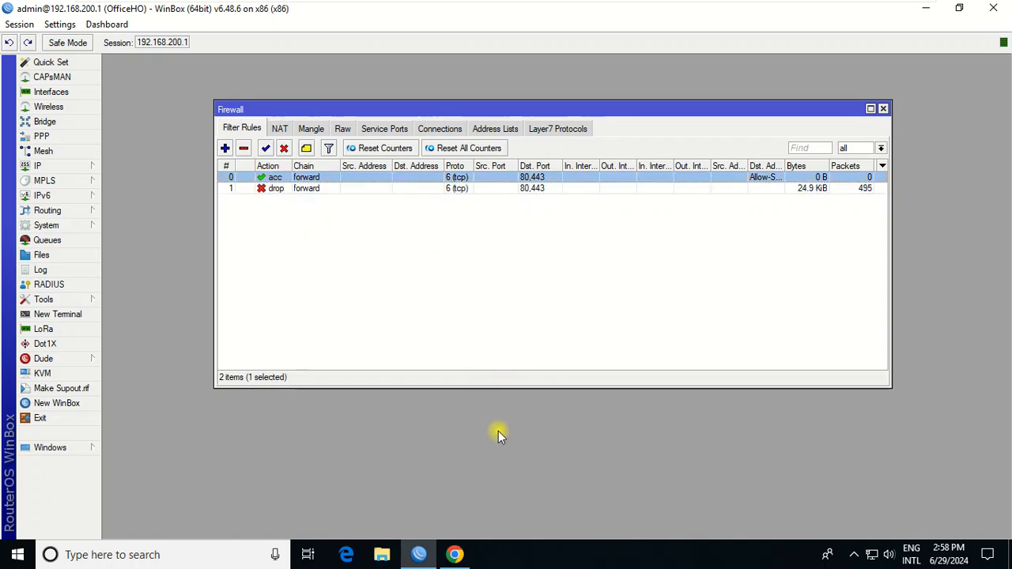
{"action": "left_click", "coordinate": [454, 554]}
{"action": "type", "text": "you"}
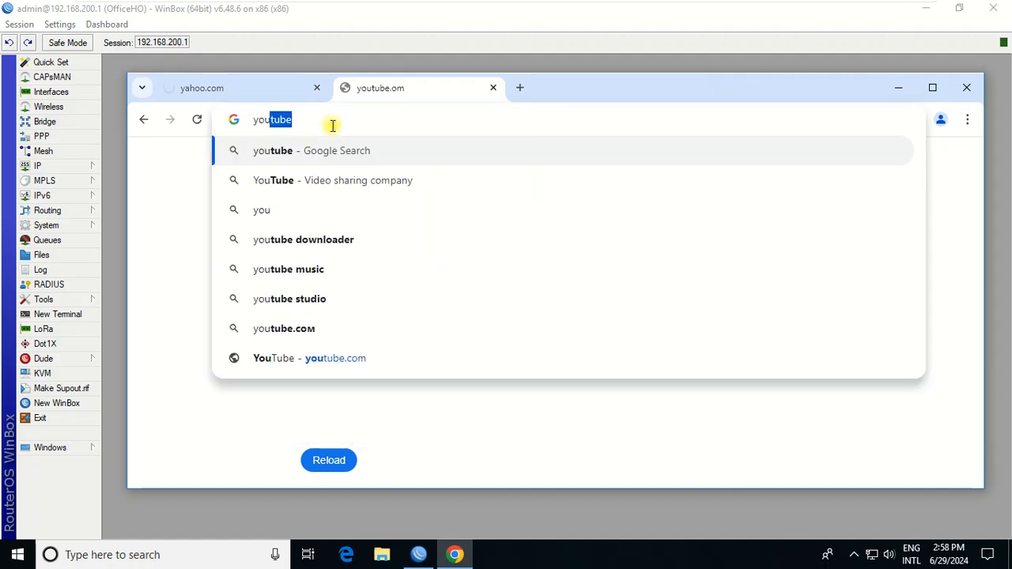
{"action": "type", "text": "www.youtube.com"}
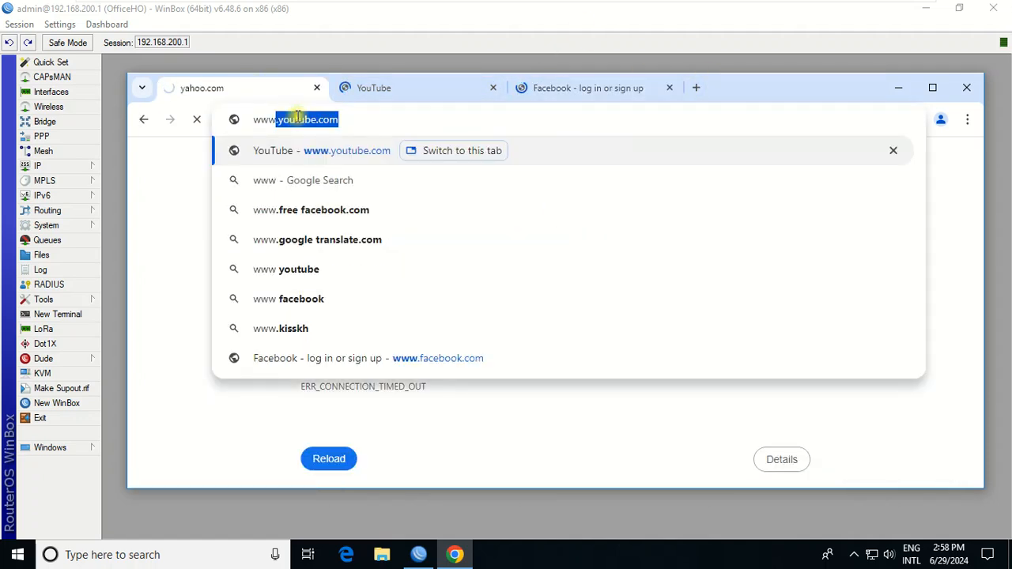
{"action": "type", "text": "www.yahoo.c"}
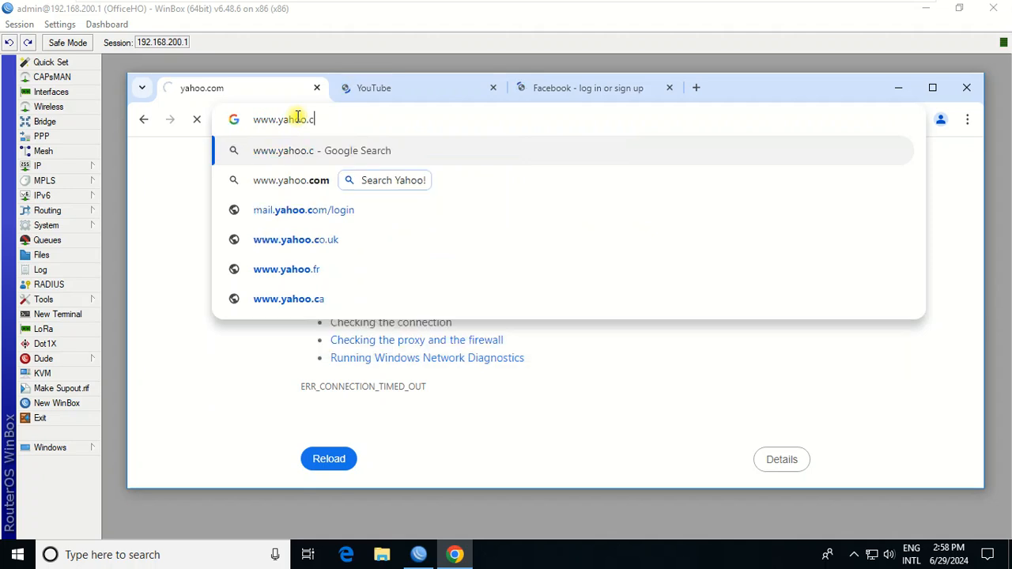
{"action": "left_click", "coordinate": [375, 87]}
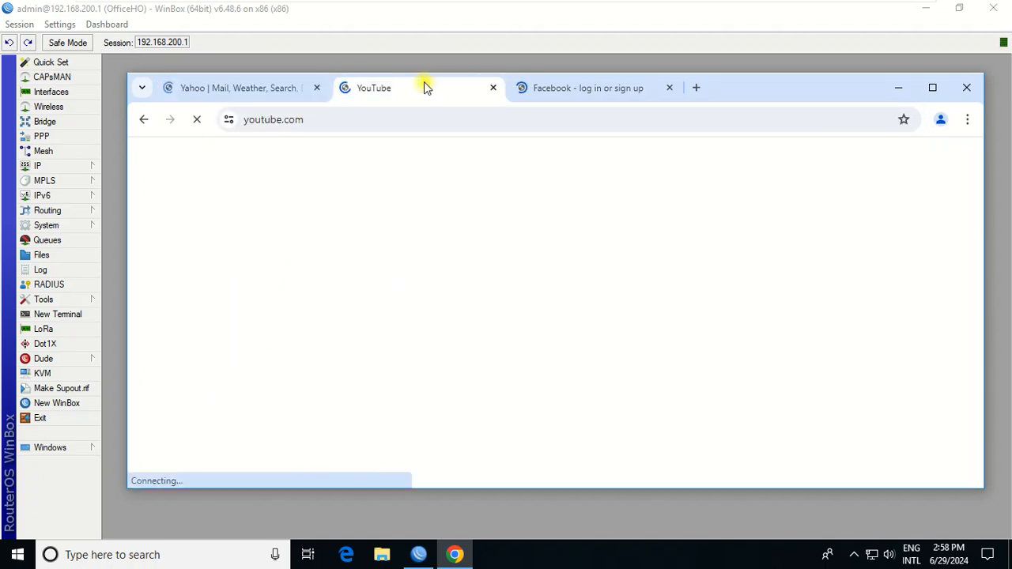
{"action": "left_click", "coordinate": [587, 88]}
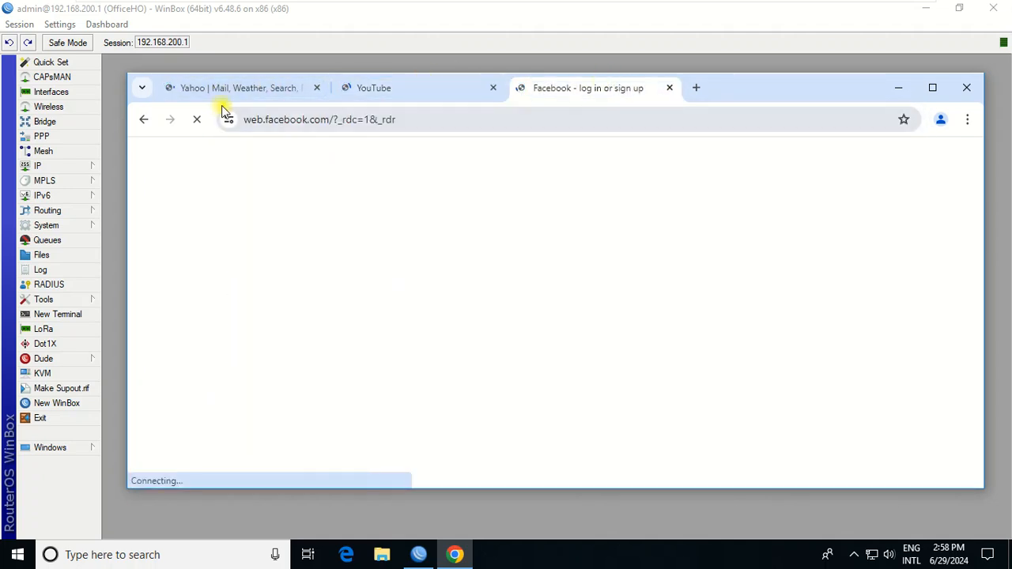
{"action": "left_click", "coordinate": [229, 88]}
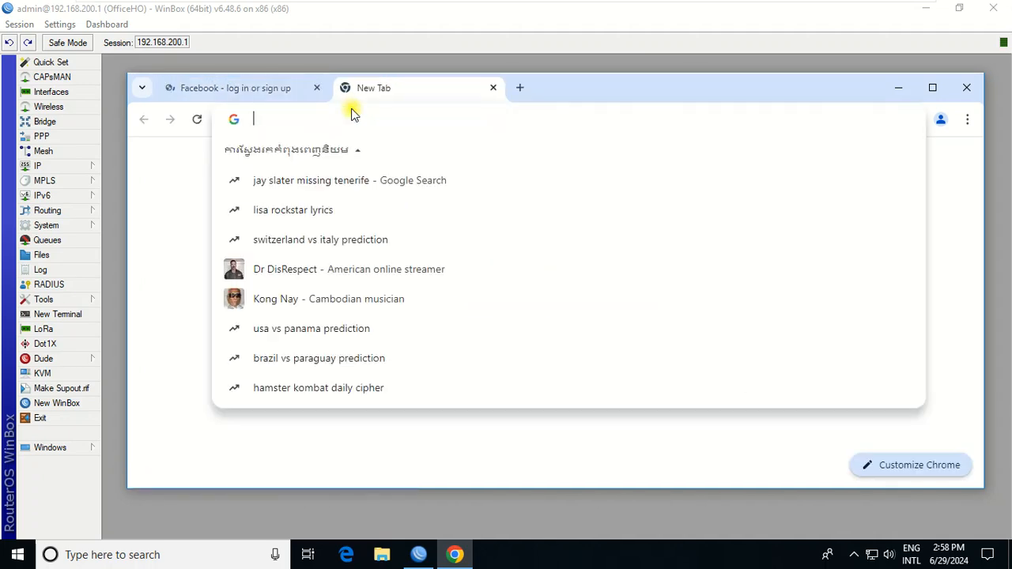
- Load godaddy.com, a site outside Allow-Sites, in a new tab to test blocking
{"action": "type", "text": "google"}
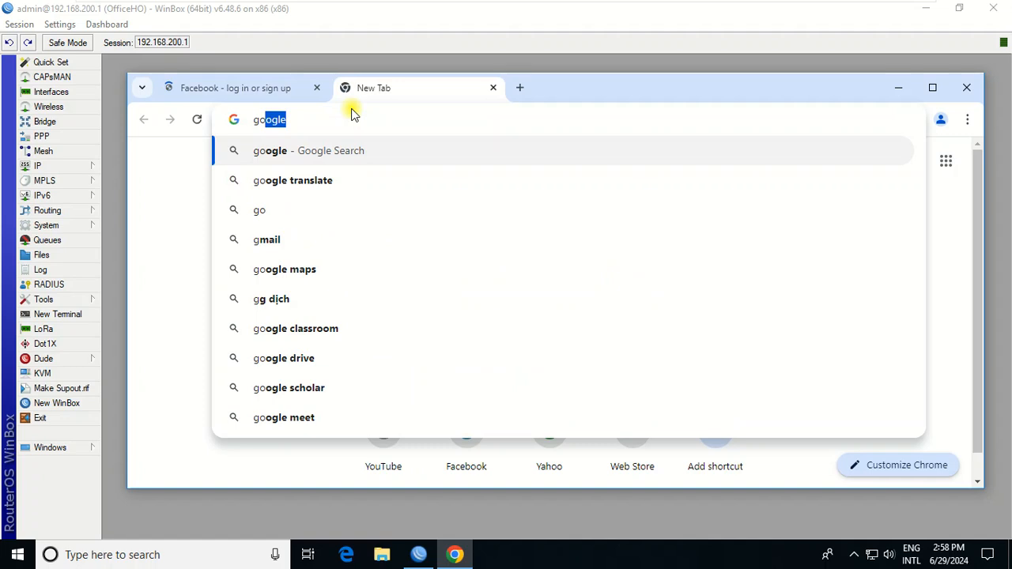
{"action": "type", "text": "godaddy.com"}
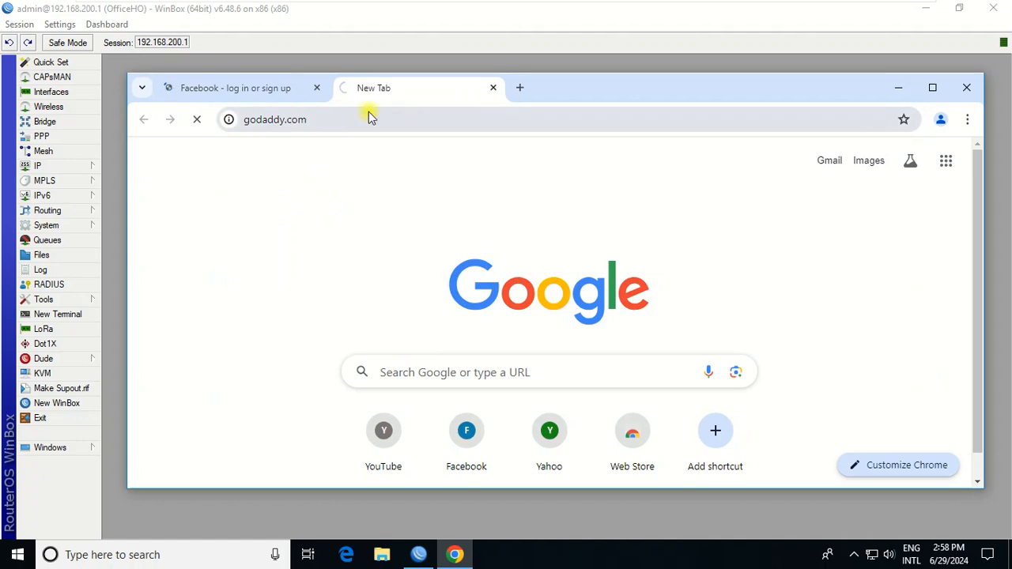
{"action": "left_click", "coordinate": [274, 119]}
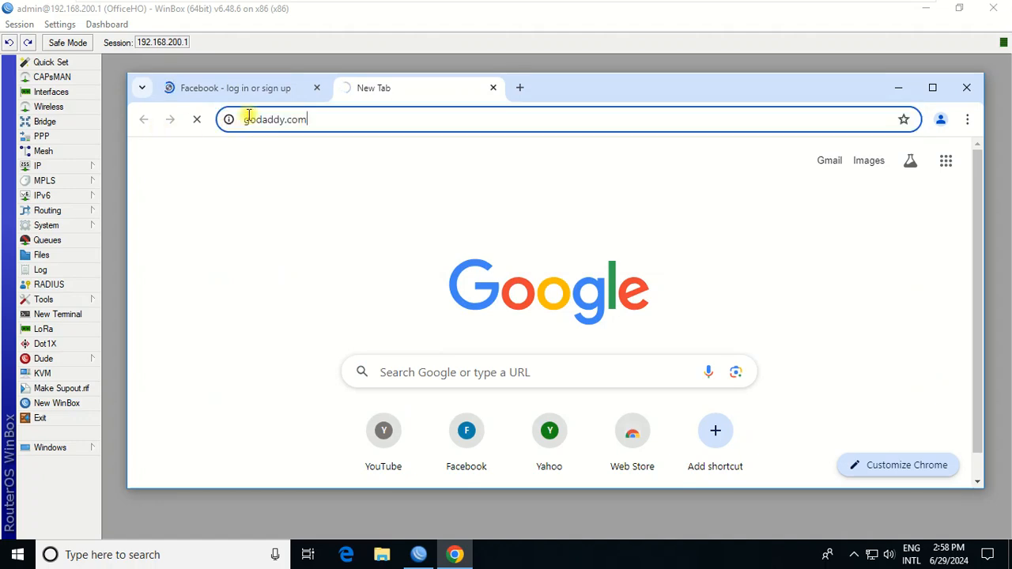